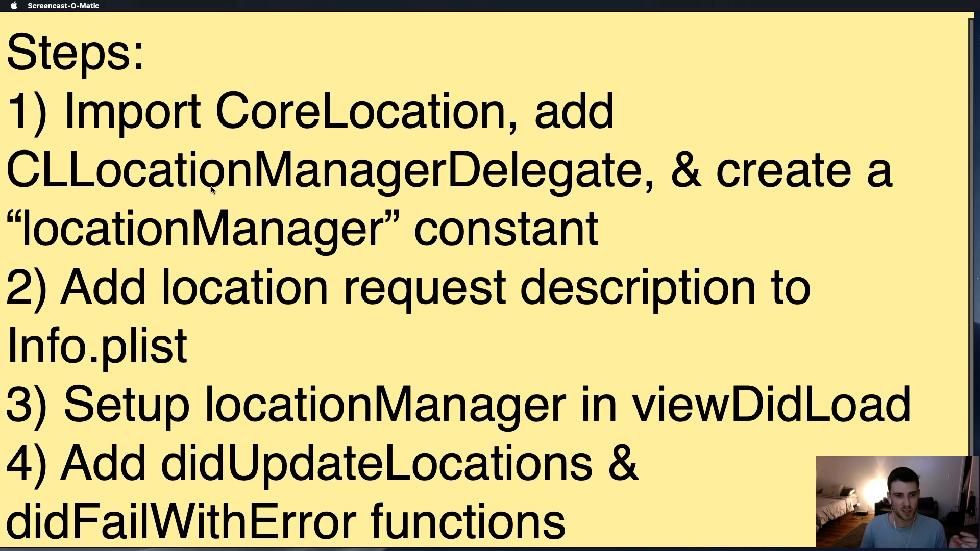
mouse_move(394, 175)
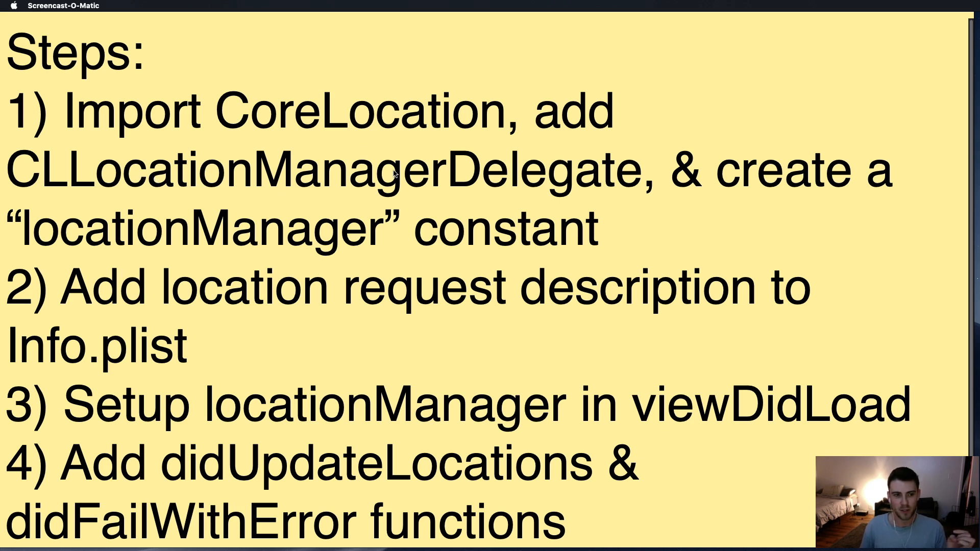
mouse_move(443, 225)
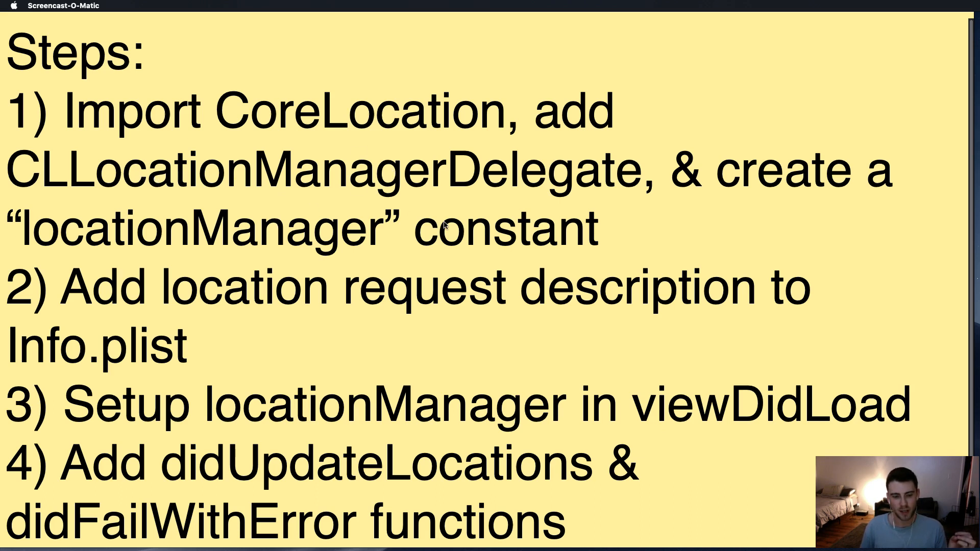
mouse_move(318, 233)
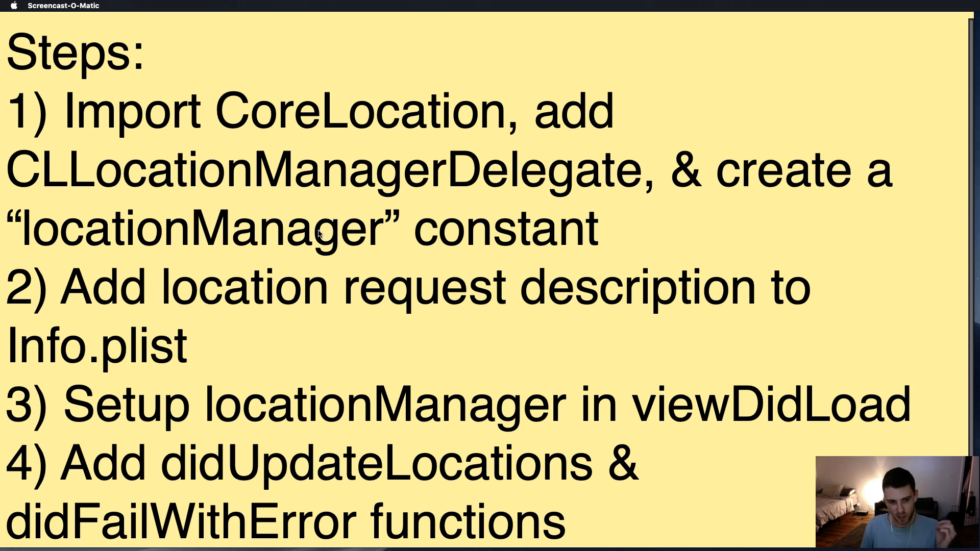
mouse_move(427, 239)
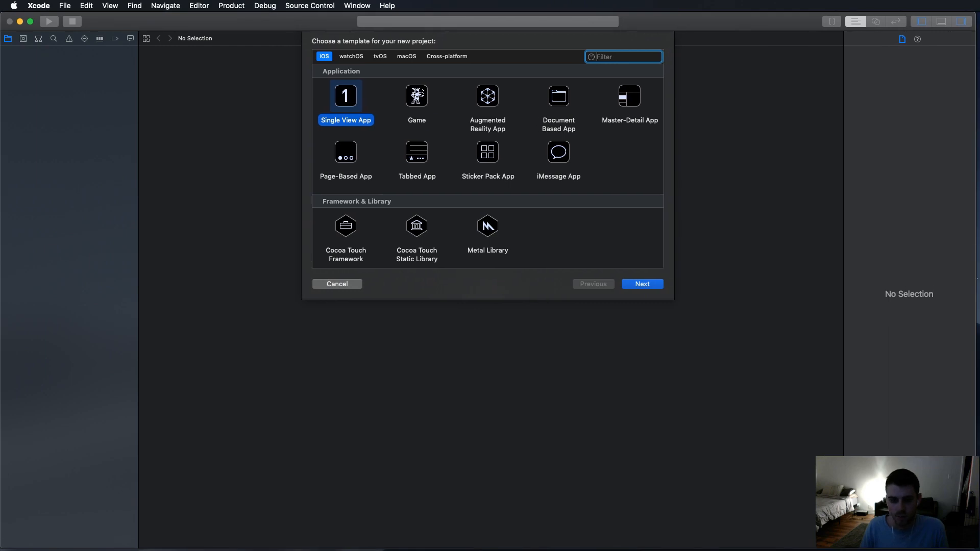
Create a Single View App project named CoreLocashun and save it on the Desktop.
click(641, 284)
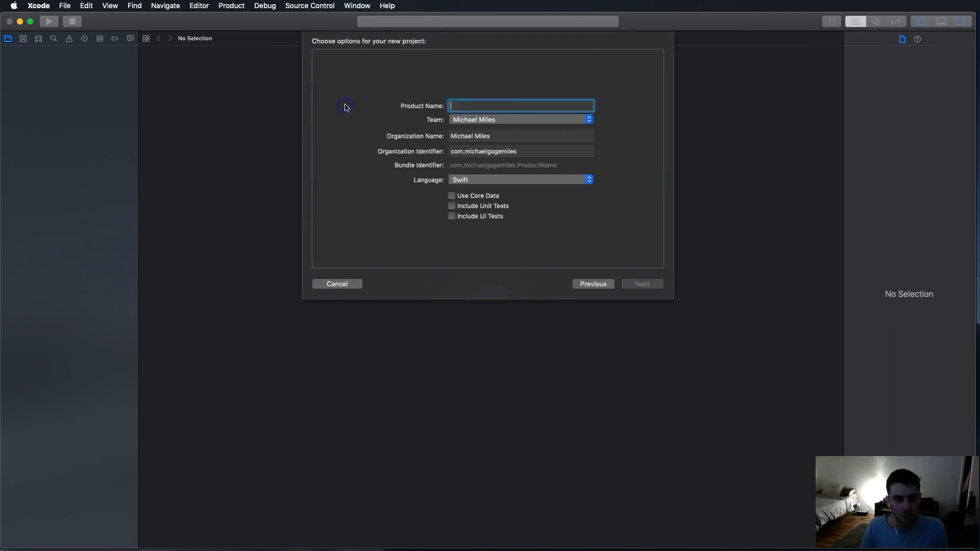
text(C)
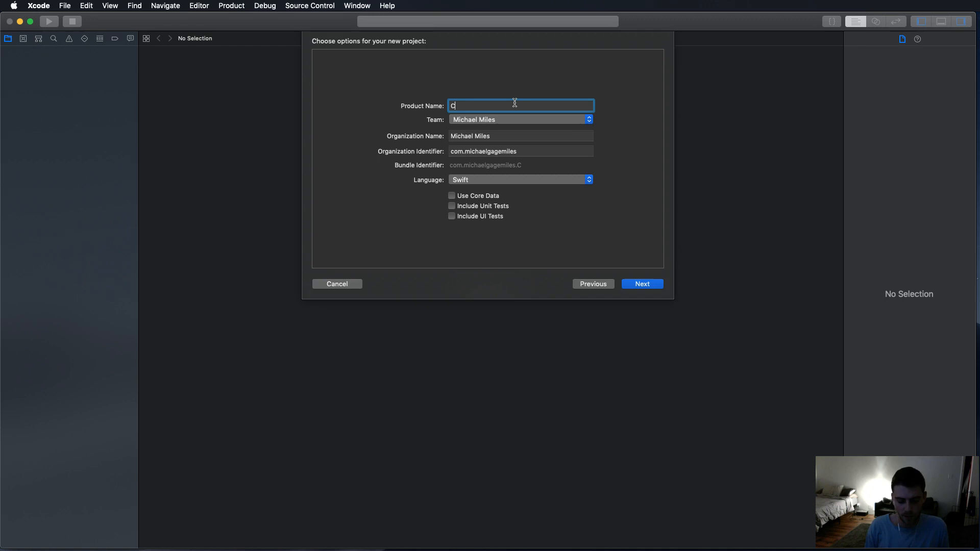
text(oreLoc)
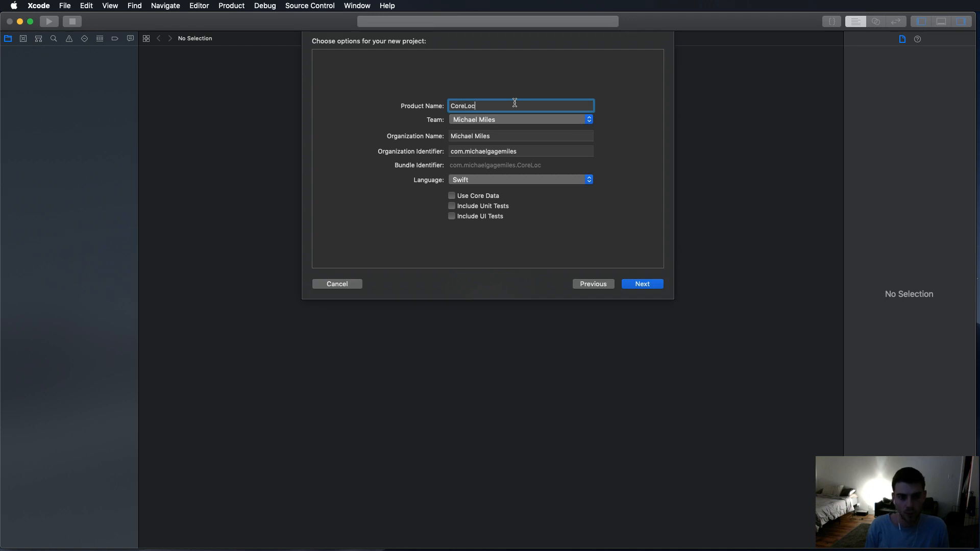
text(ashun)
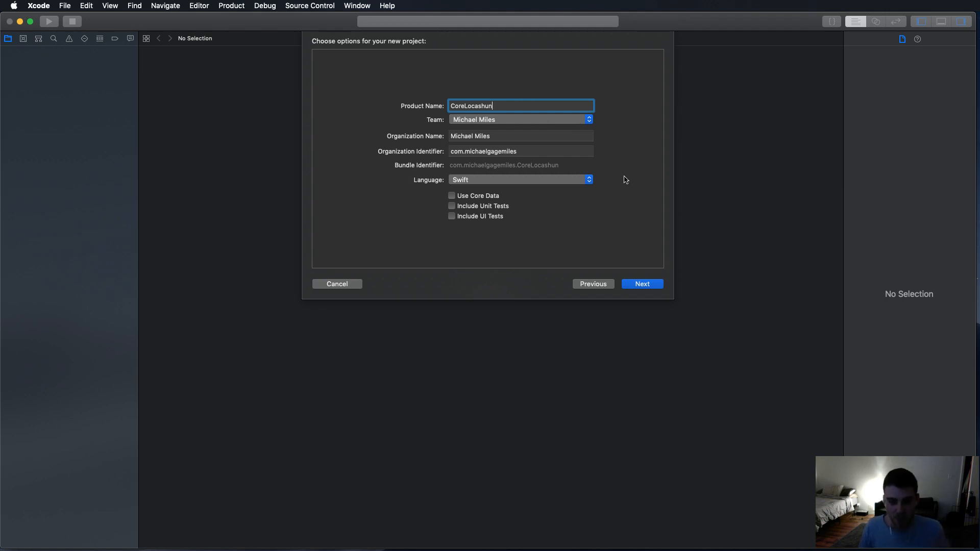
mouse_move(626, 180)
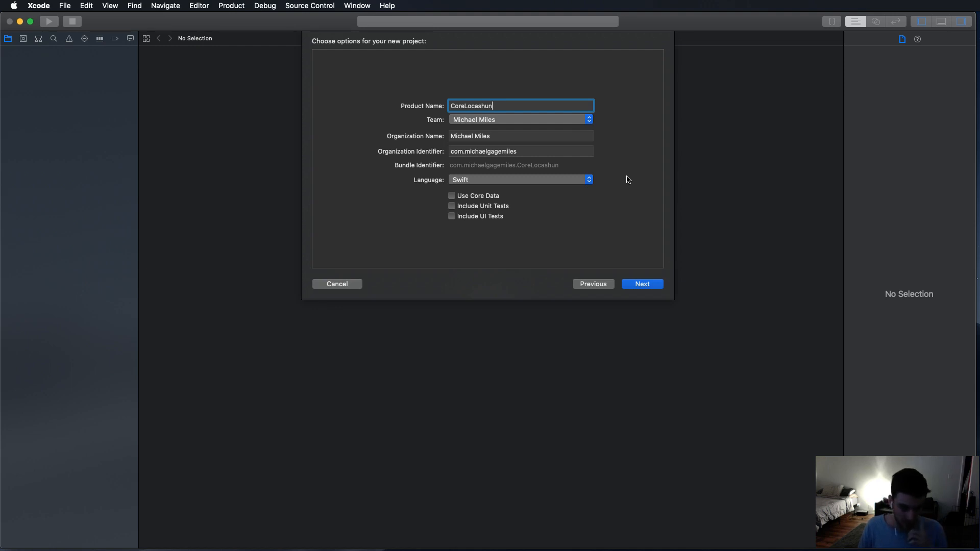
click(642, 284)
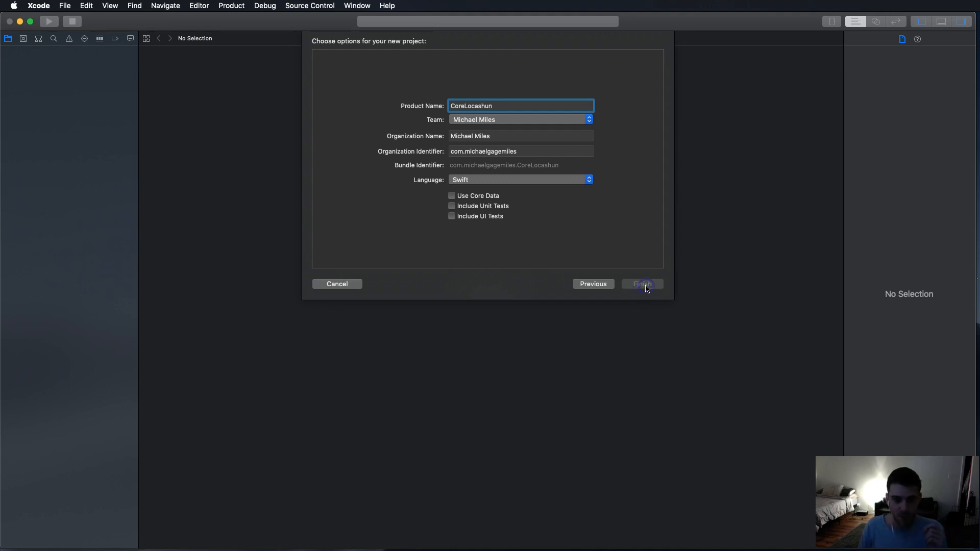
click(641, 283)
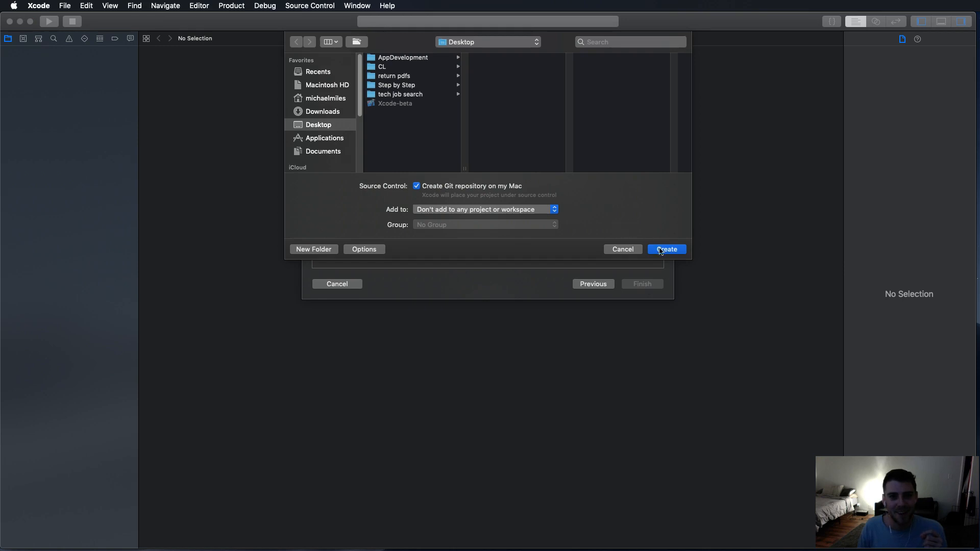
click(666, 249)
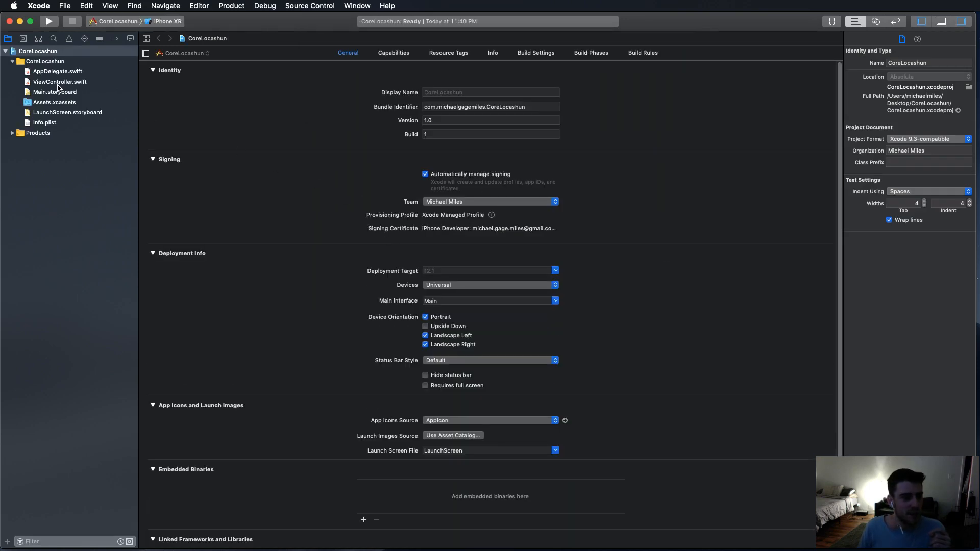
In ViewController.swift, import CoreLocation, adopt CLLocationManagerDelegate, and add let locationManager = CLLocationManager().
click(59, 82)
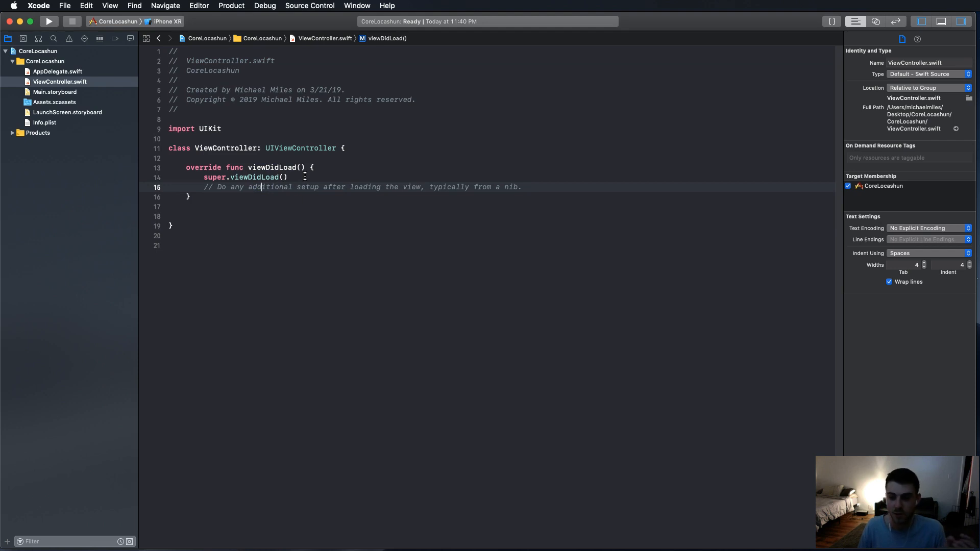
mouse_move(540, 192)
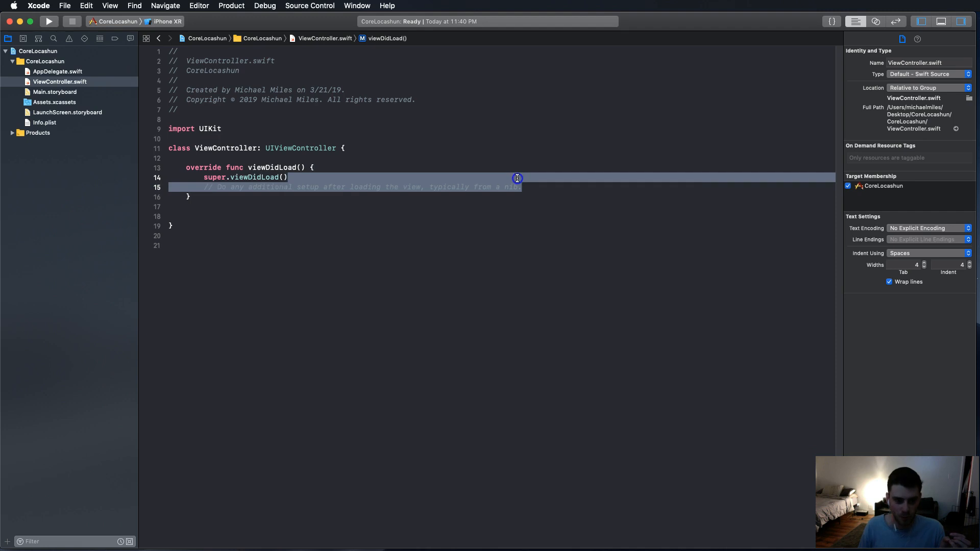
key(Delete)
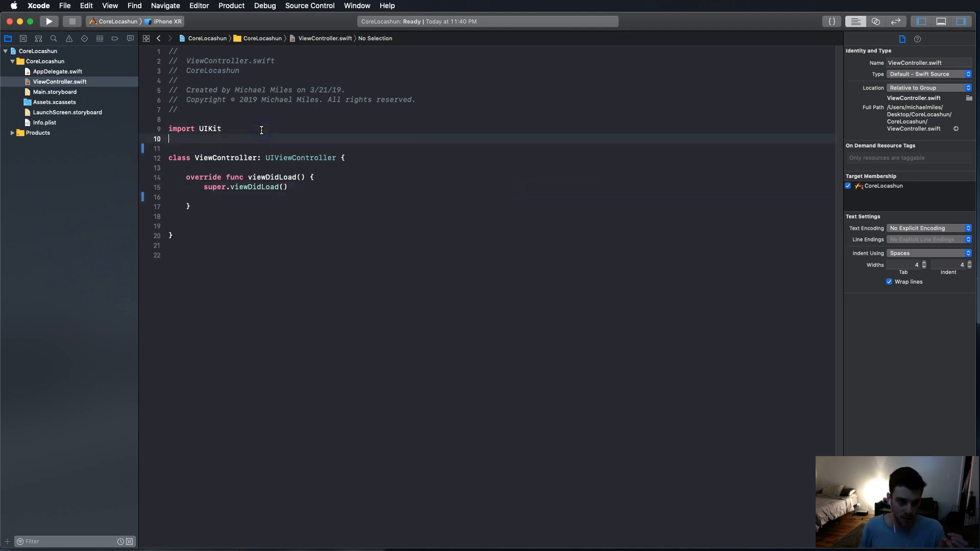
text(import c)
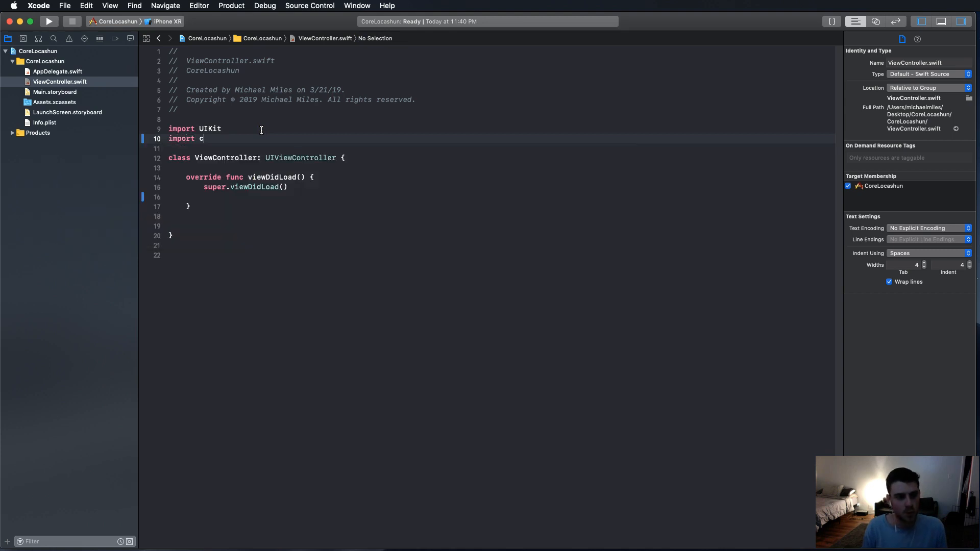
text(oreLocation)
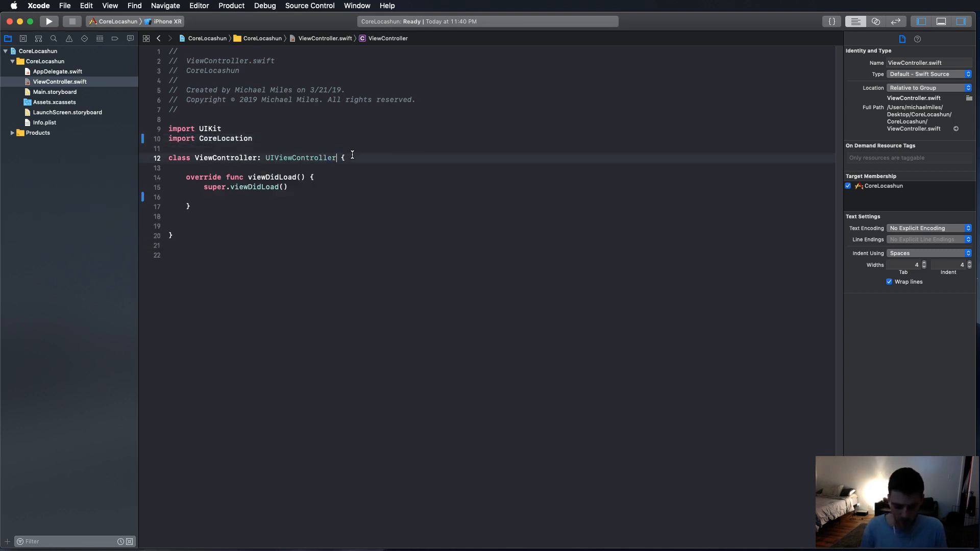
text(, clloc)
text(let)
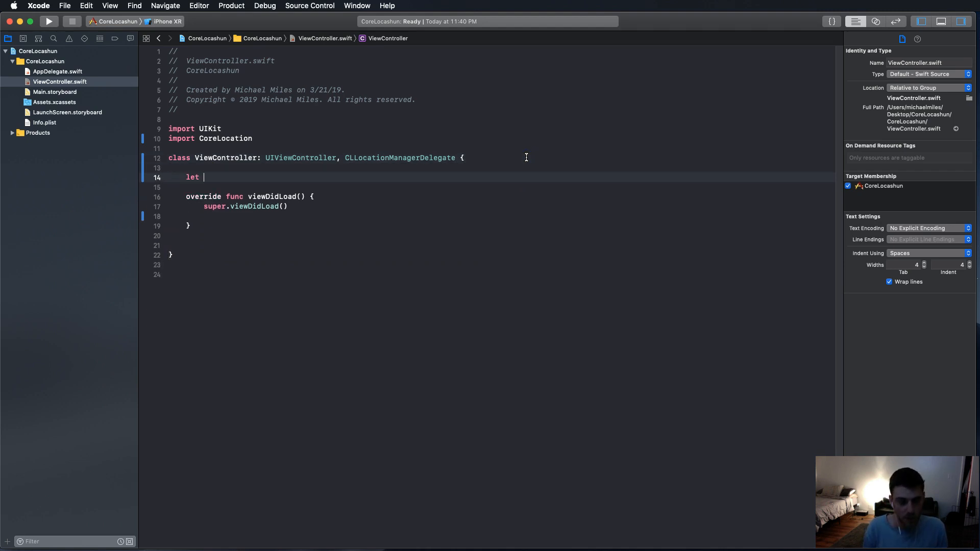
text(locationManager =)
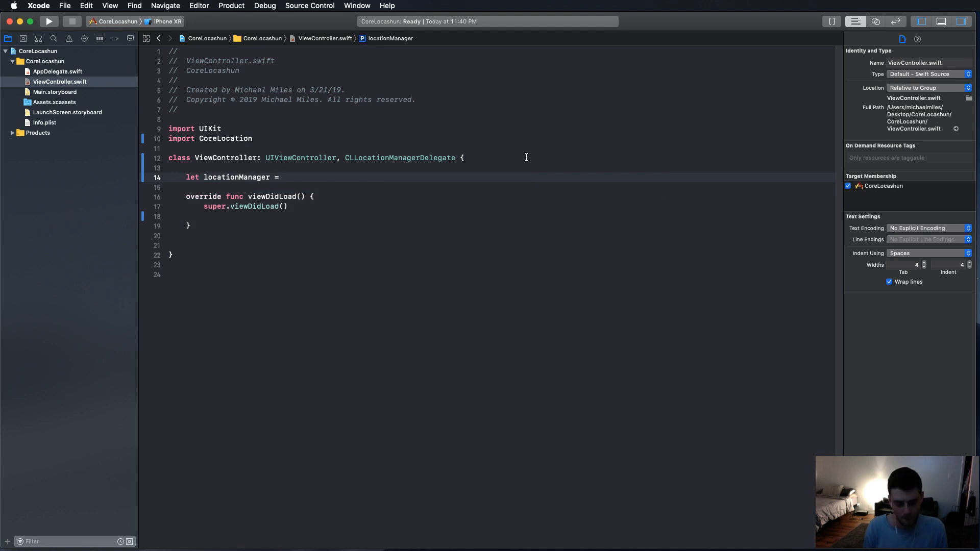
text(cl)
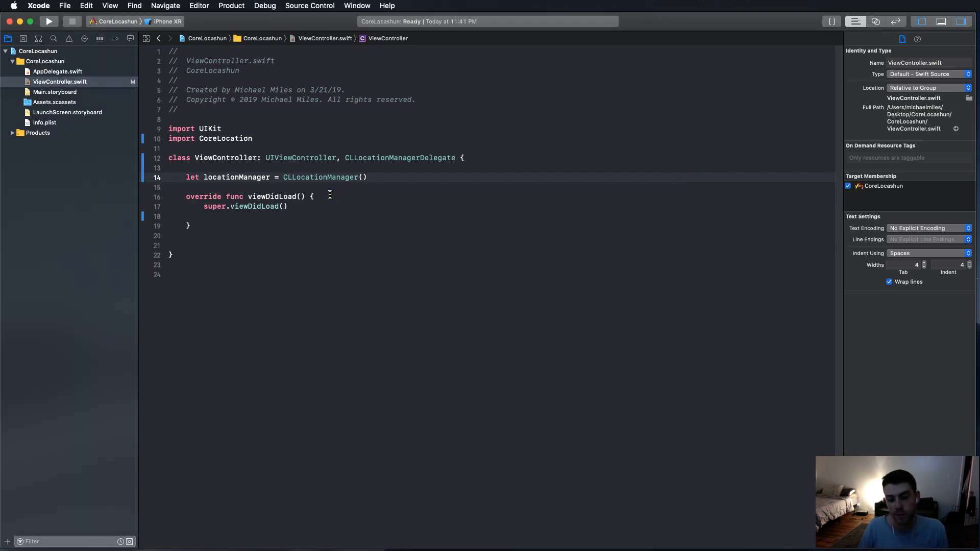
mouse_move(73, 92)
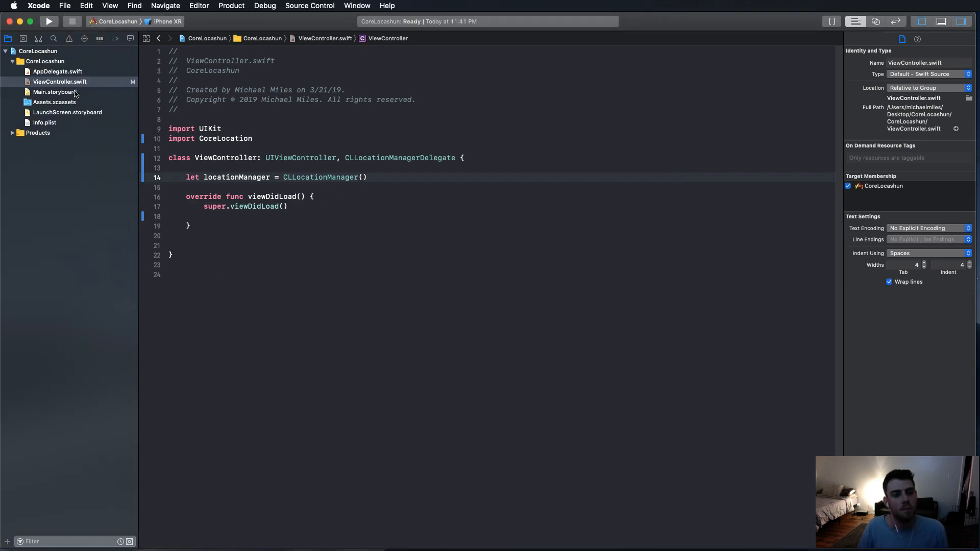
Add Info.plist key 'Privacy - Location When In Use Usage Description' reading 'We need your location to yada yada yada.'.
click(54, 91)
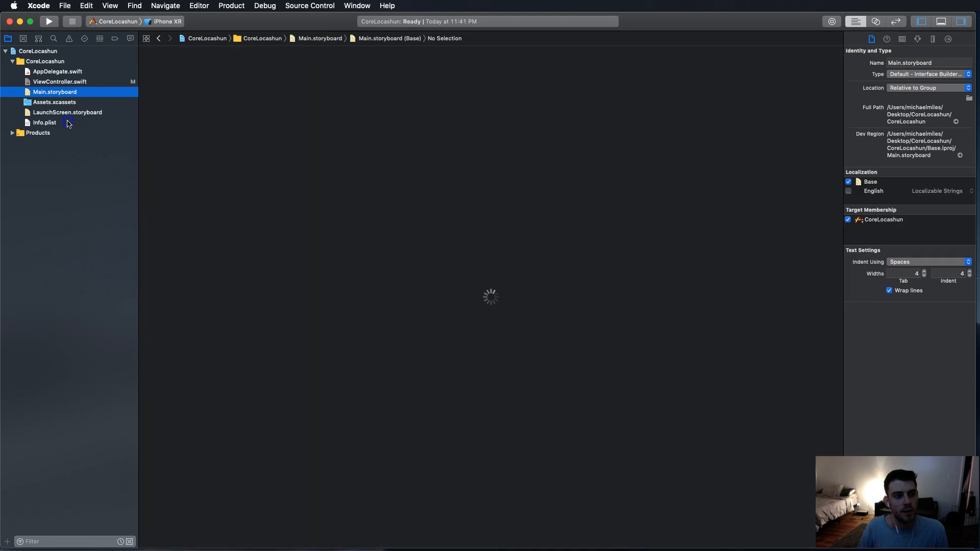
click(45, 122)
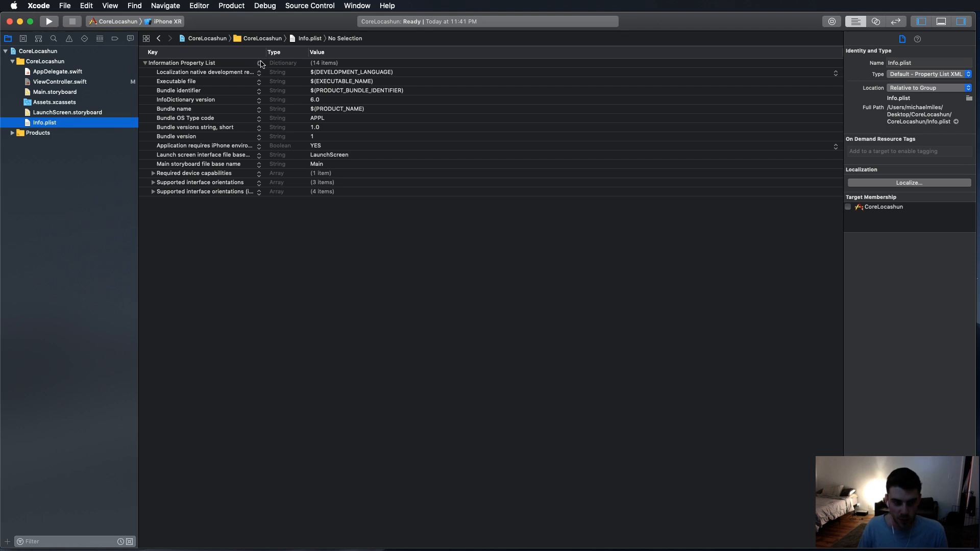
click(259, 72)
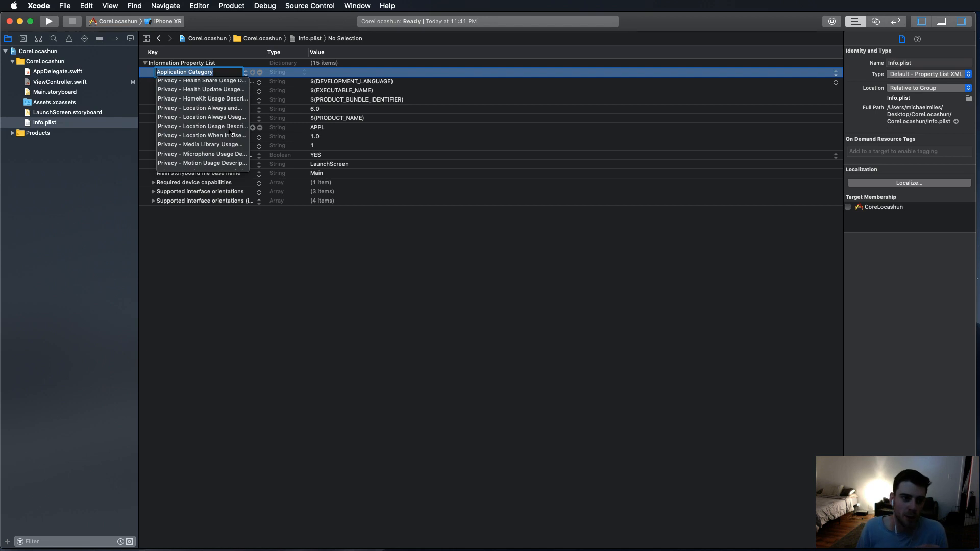
mouse_move(229, 136)
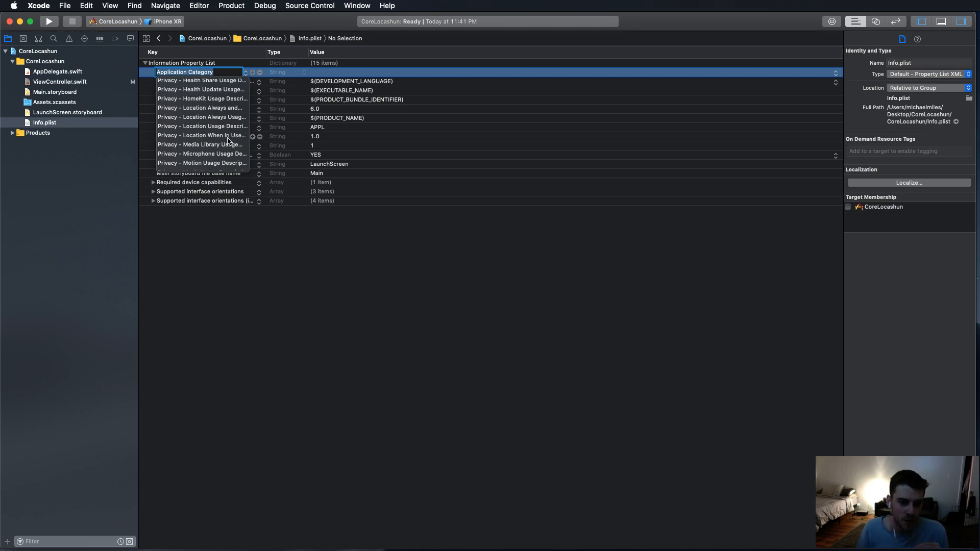
mouse_move(227, 142)
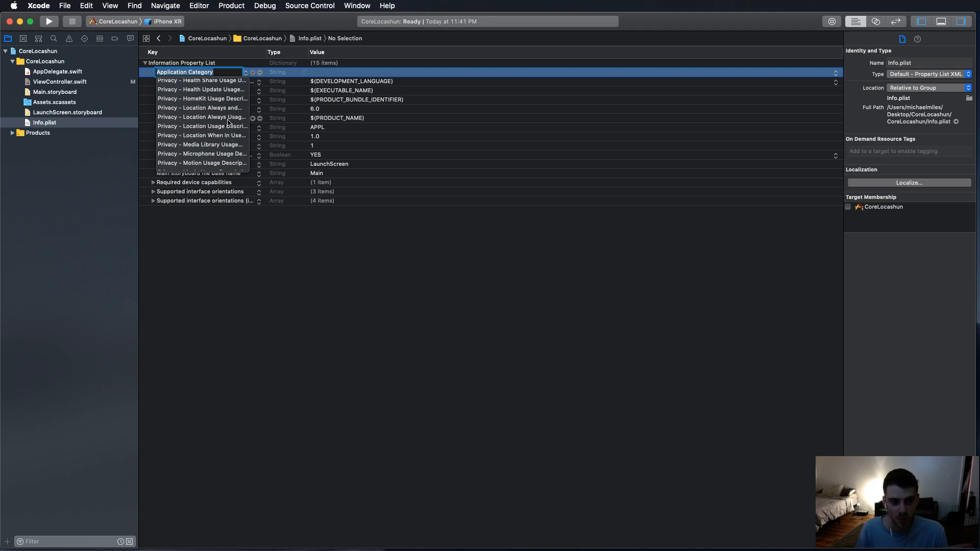
mouse_move(219, 136)
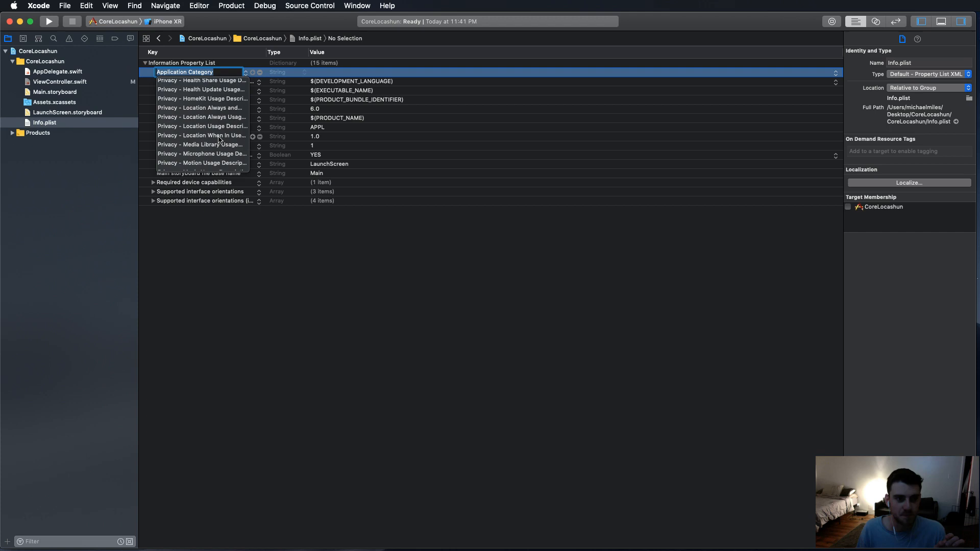
click(202, 136)
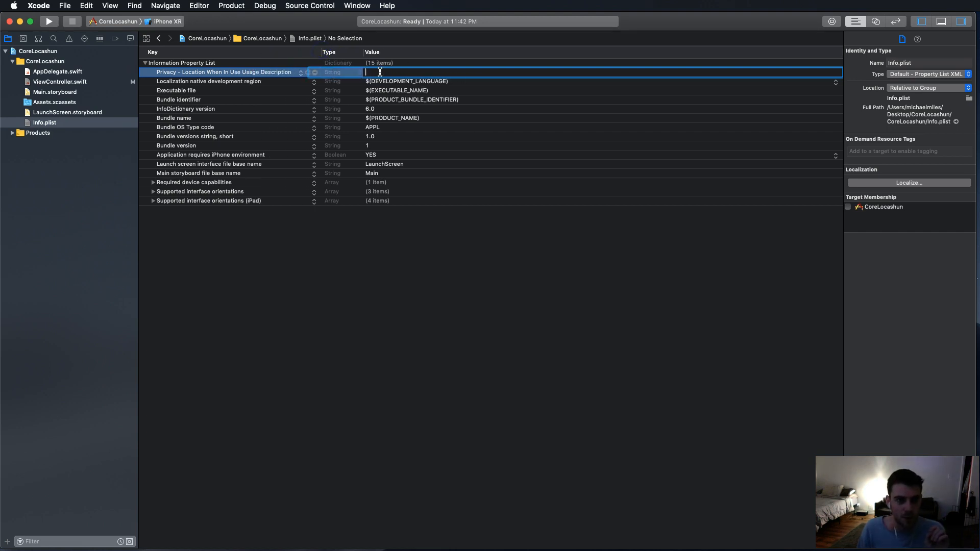
text(We)
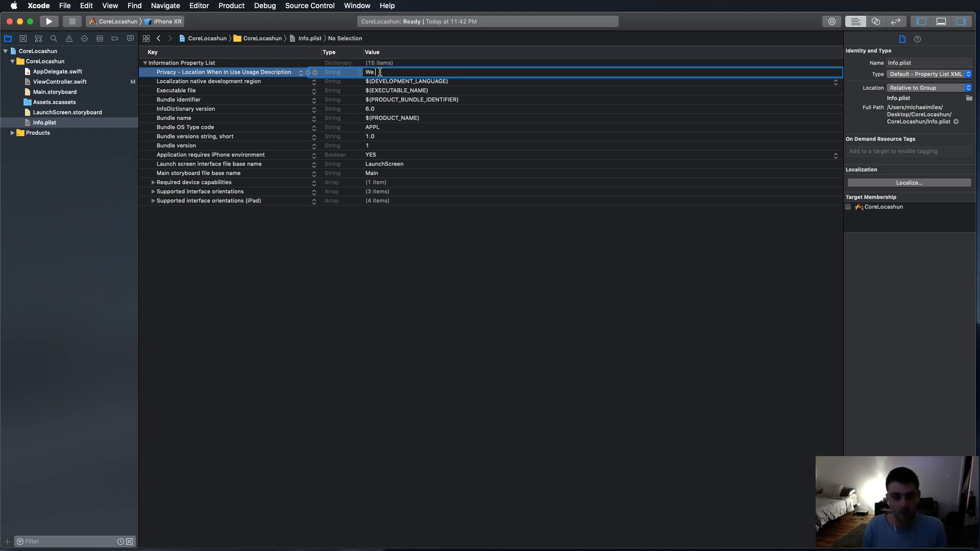
text(need your location to yada yada yada)
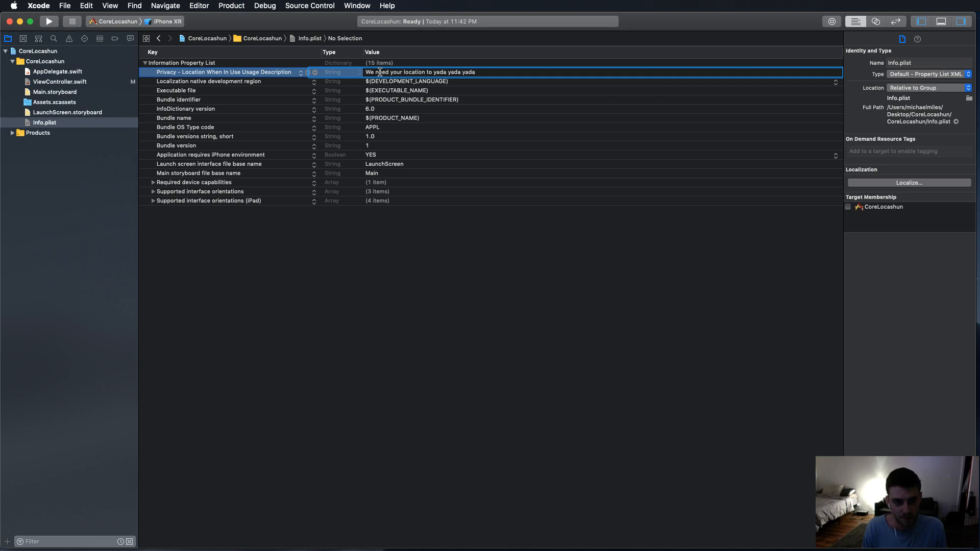
text(.)
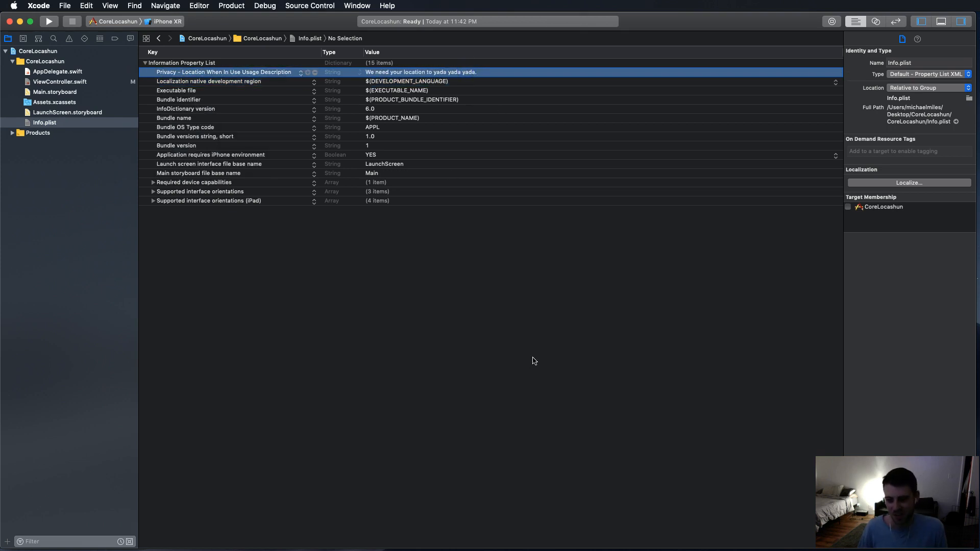
mouse_move(552, 363)
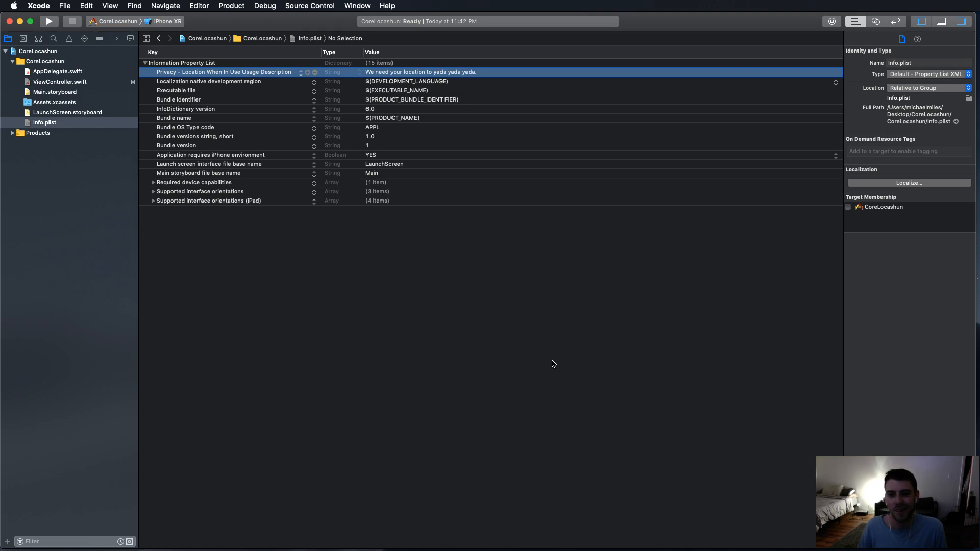
mouse_move(390, 324)
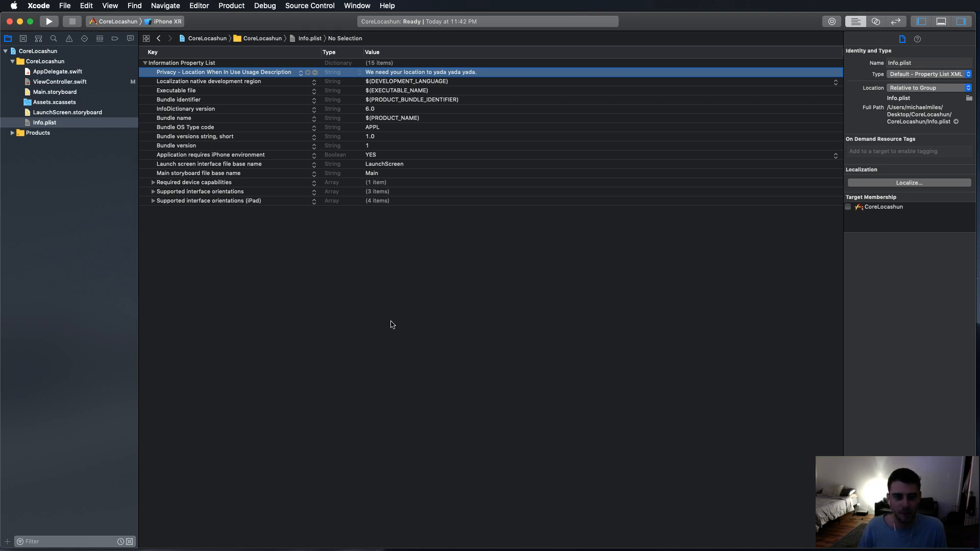
click(61, 82)
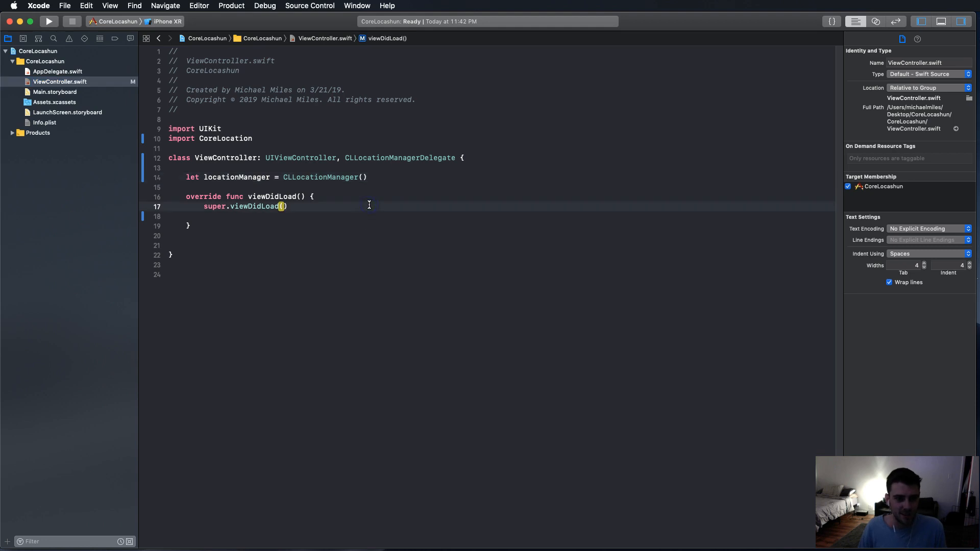
Call setupLocationManager() in viewDidLoad and declare the func setupLocationManager() body.
key(Return)
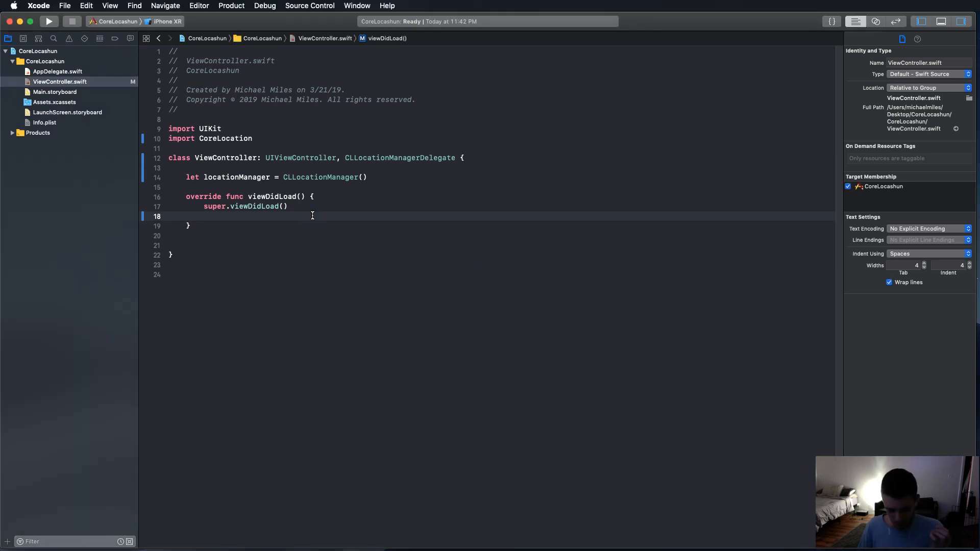
text(set)
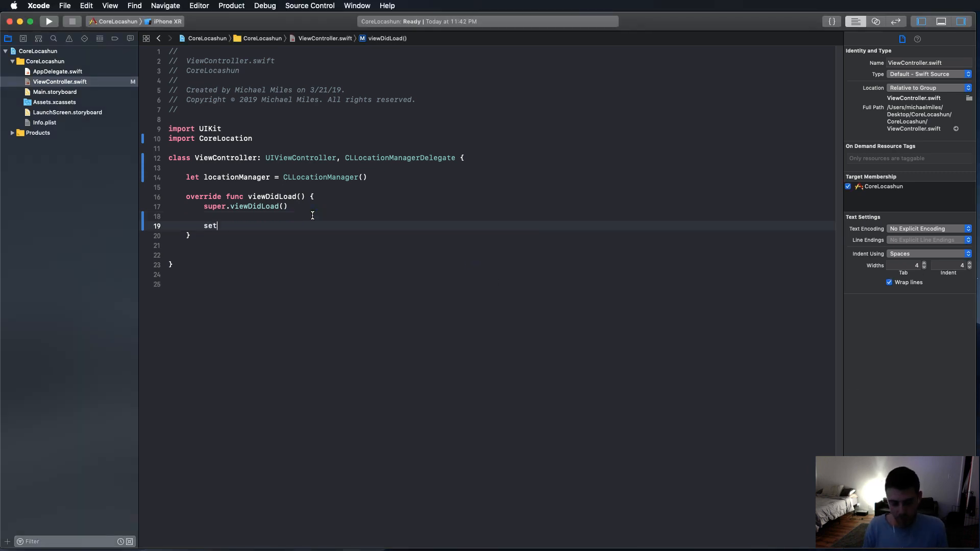
text(upLocation)
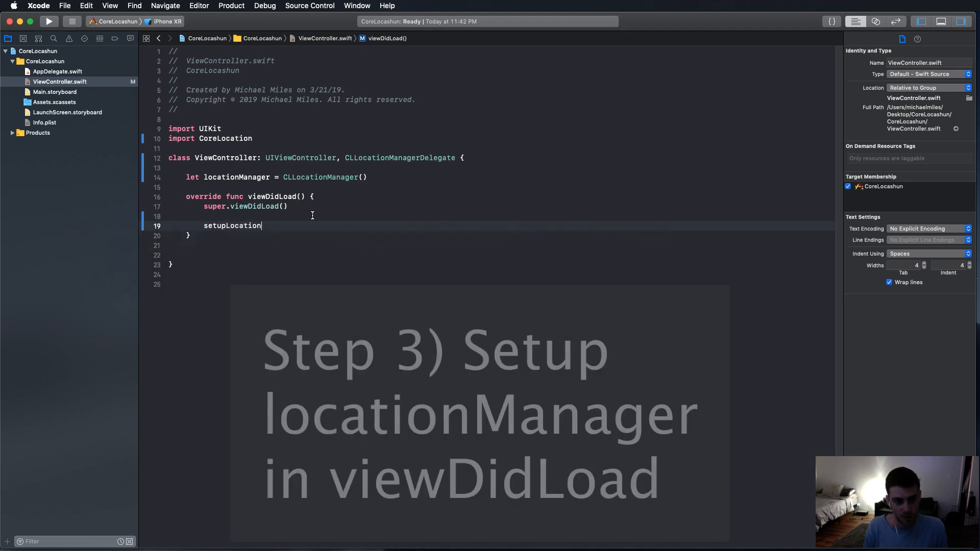
text(Manager()
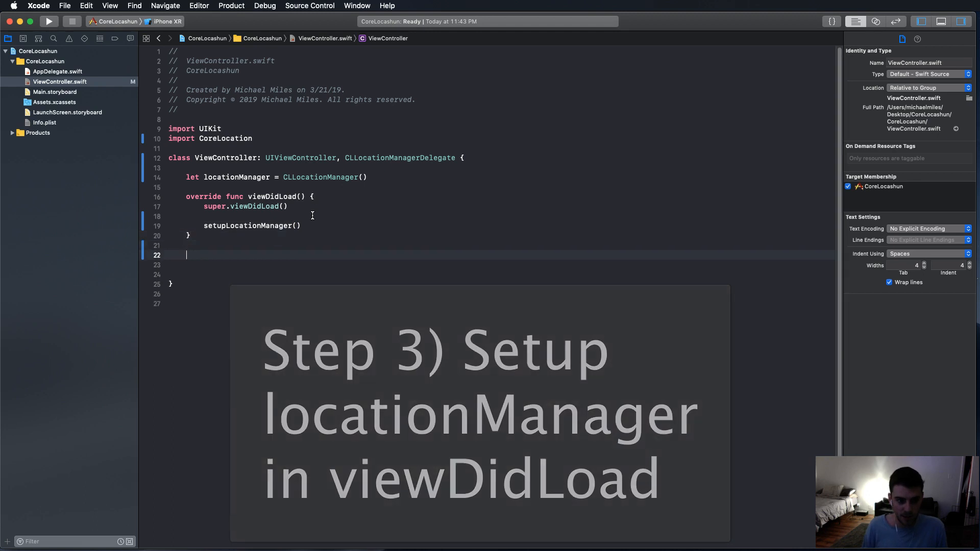
text(func)
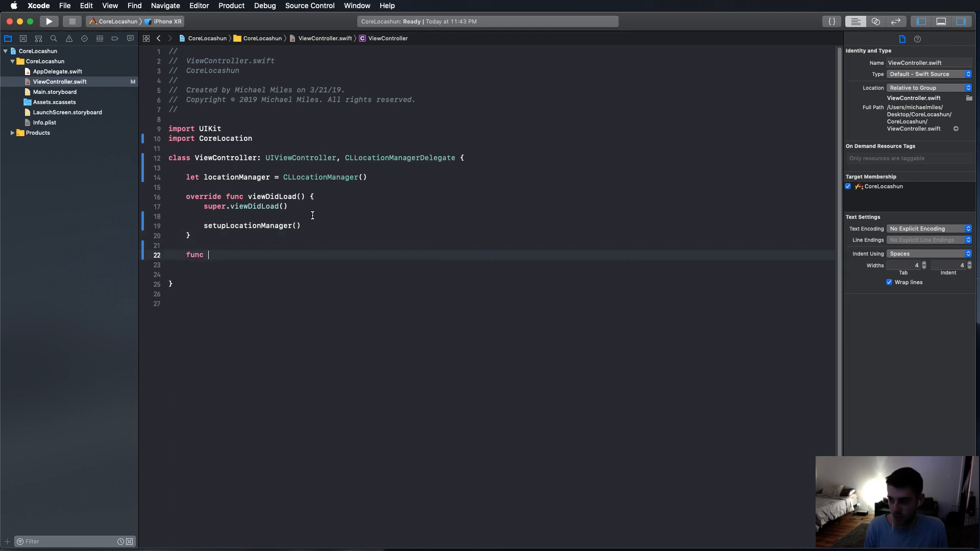
text(setupLocationManager)
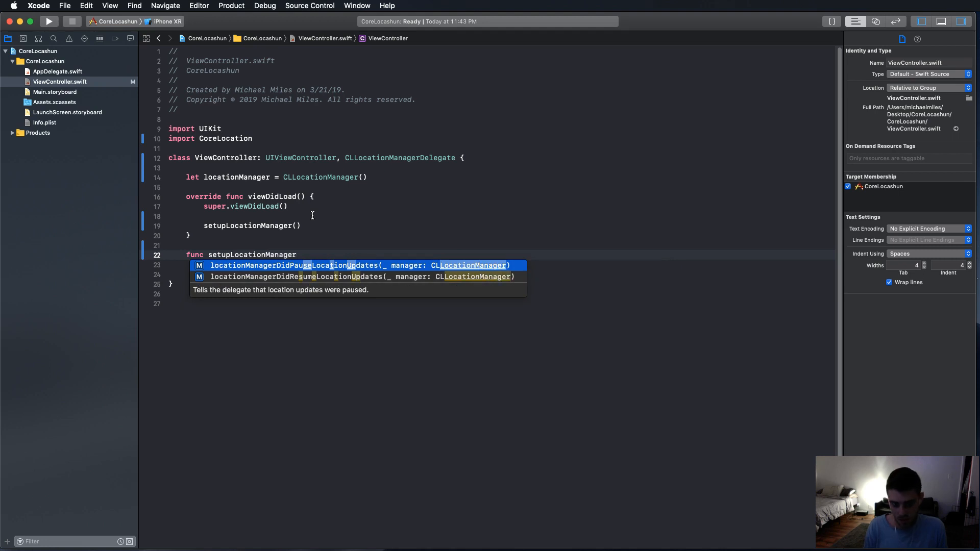
text(() {)
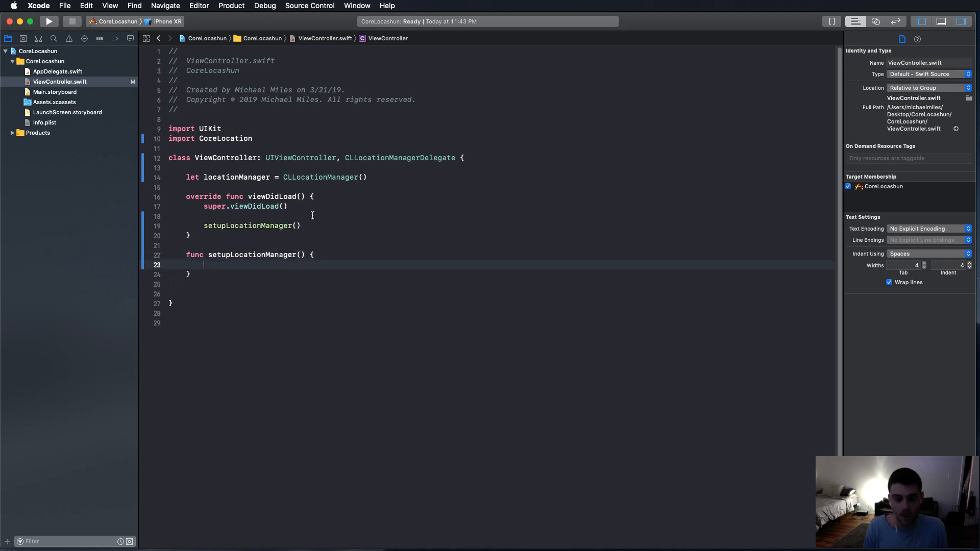
Set locationManager.delegate = self and desiredAccuracy = kCLLocationAccuracyHundredMeters.
text(locationManager.desiredAccuracy)
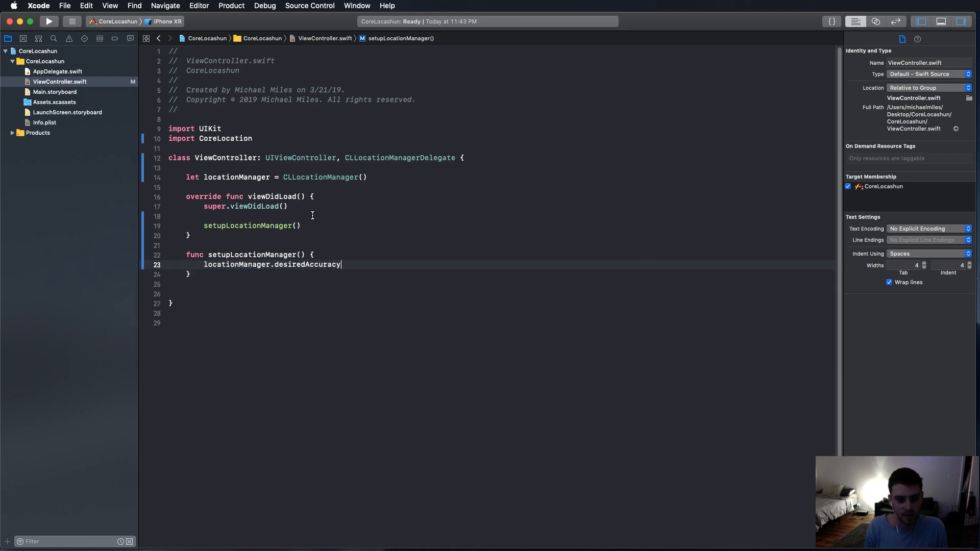
key(BackSpace)
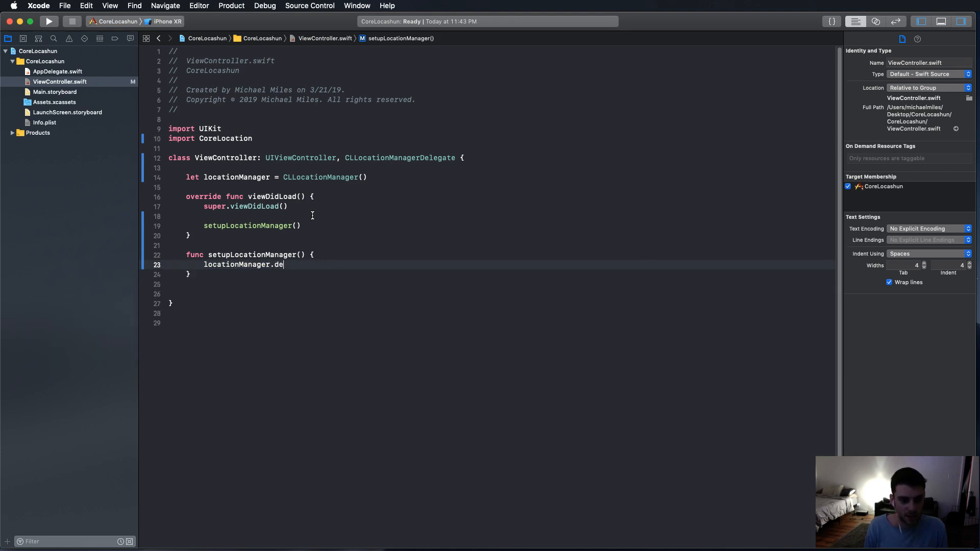
text(legate)
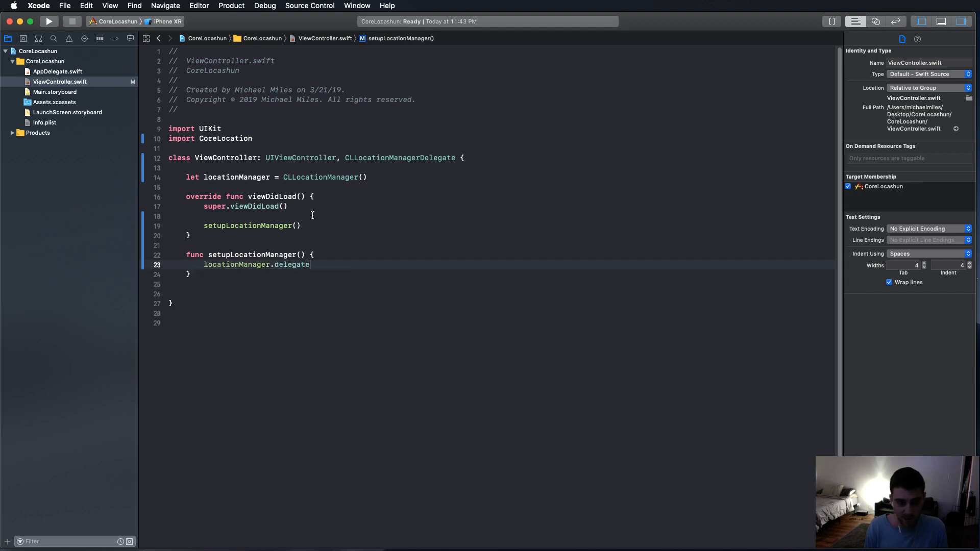
text(= self)
text(locationManager.desiredAccuracy)
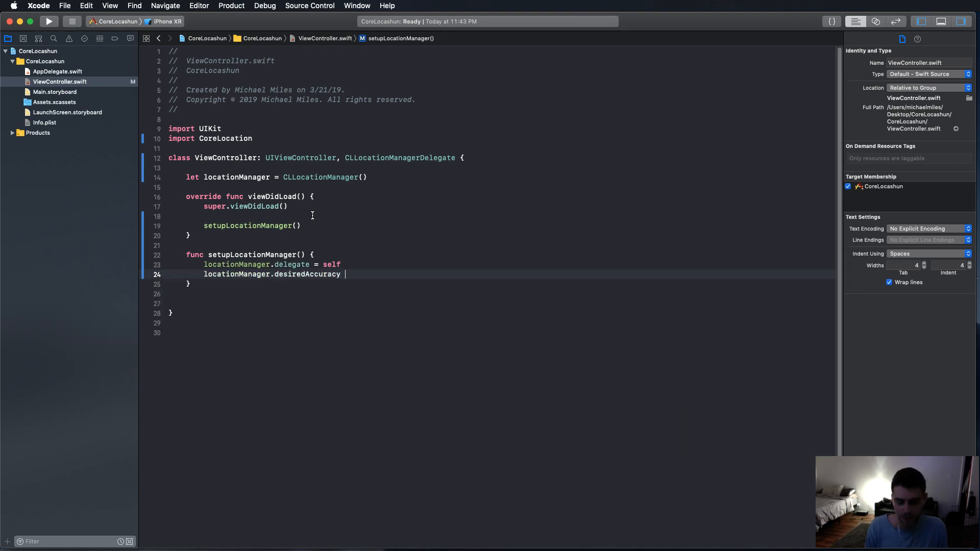
text(= kc)
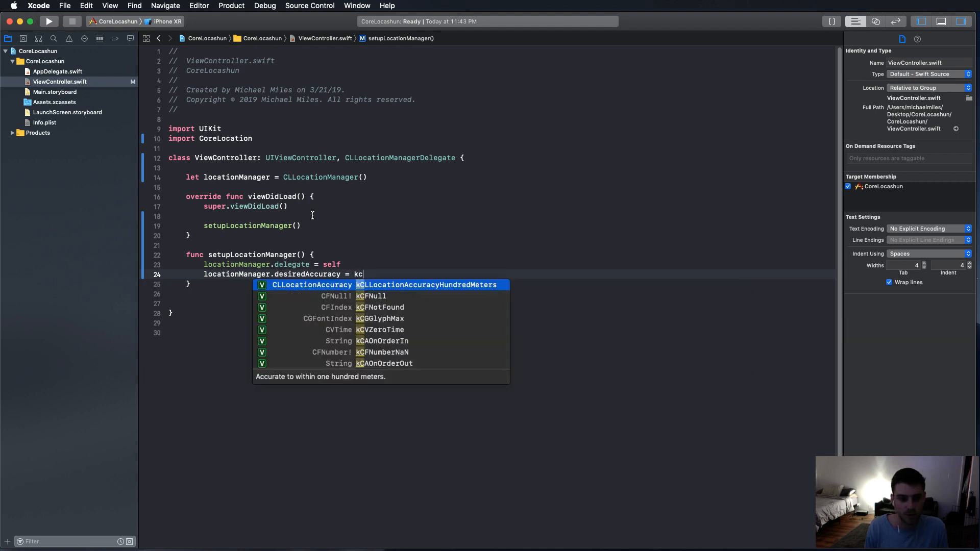
text(l)
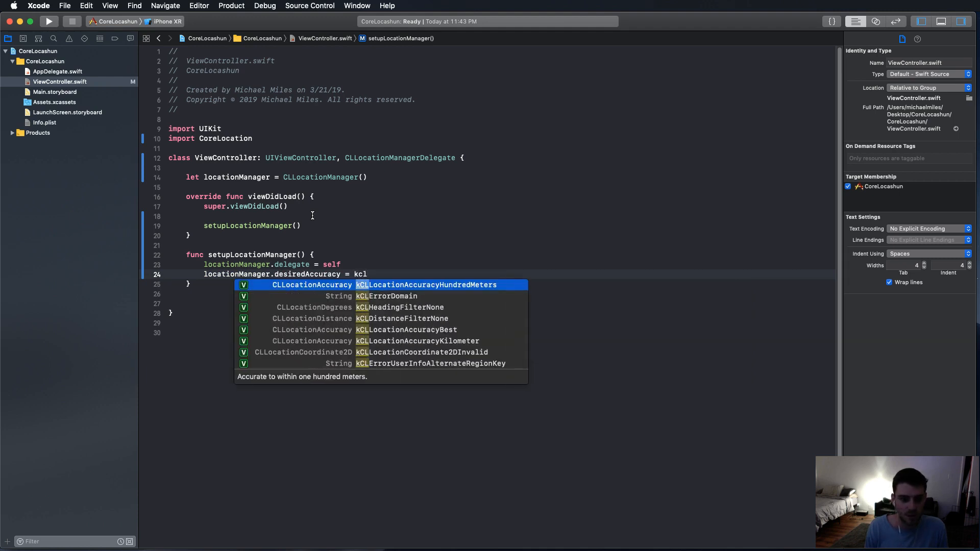
text(loc)
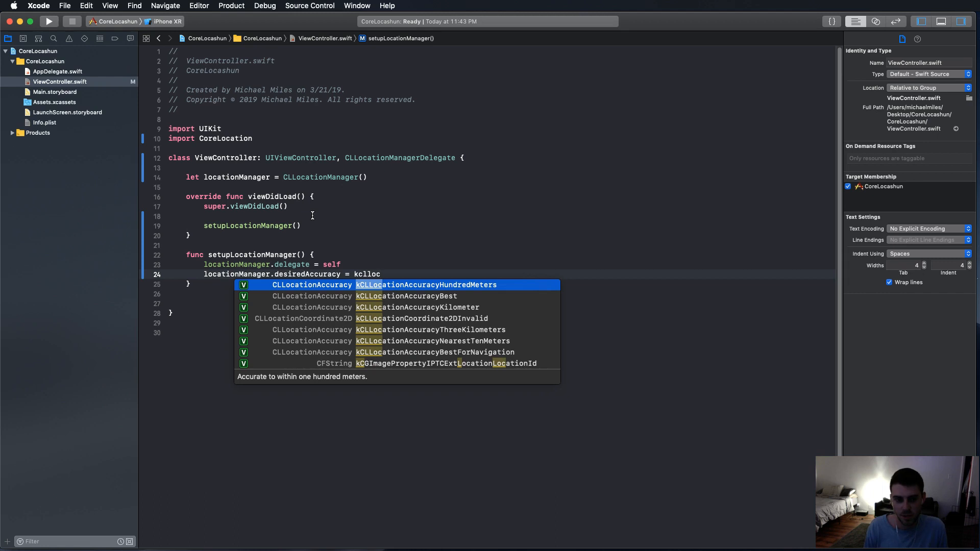
key(Down)
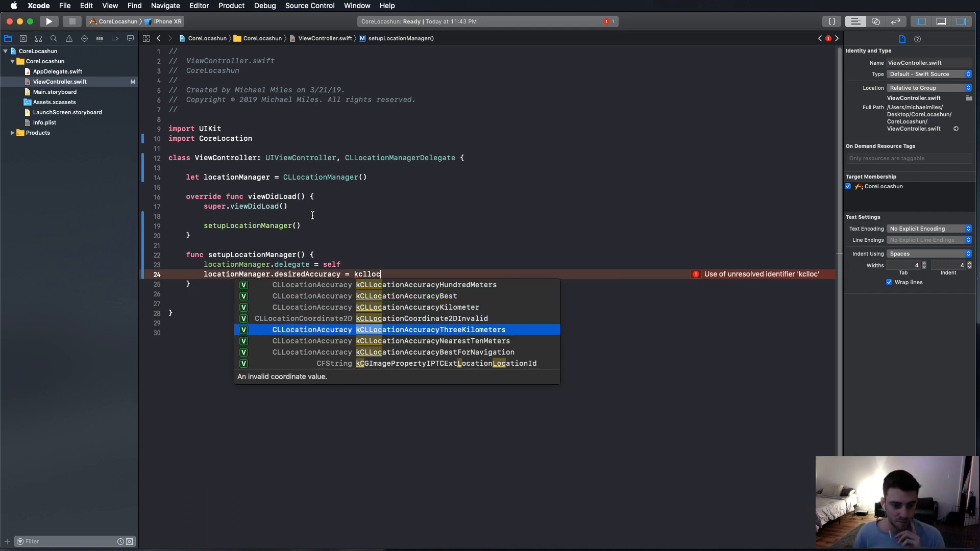
key(Down)
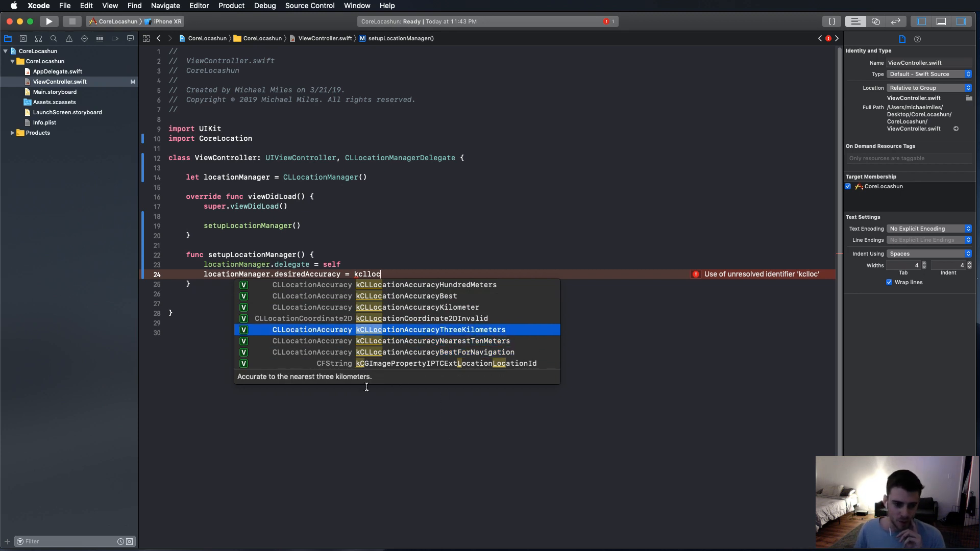
mouse_move(621, 423)
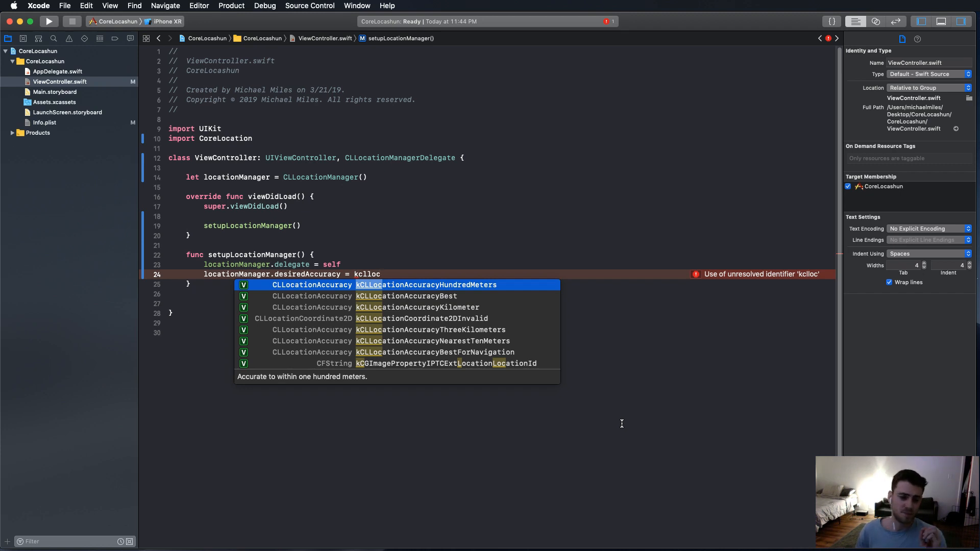
key(Down)
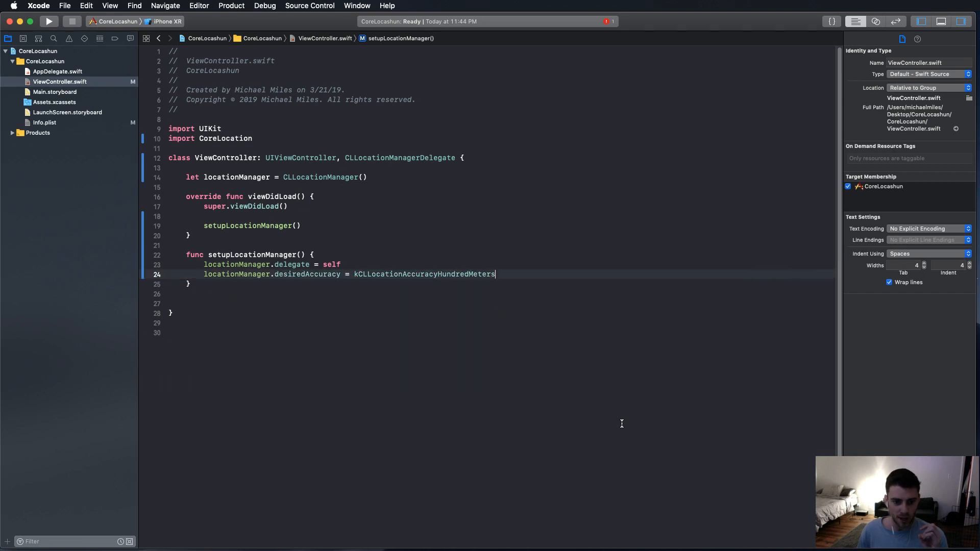
Add locationManager.requestWhenInUseAuthorization() to setupLocationManager.
key(Return)
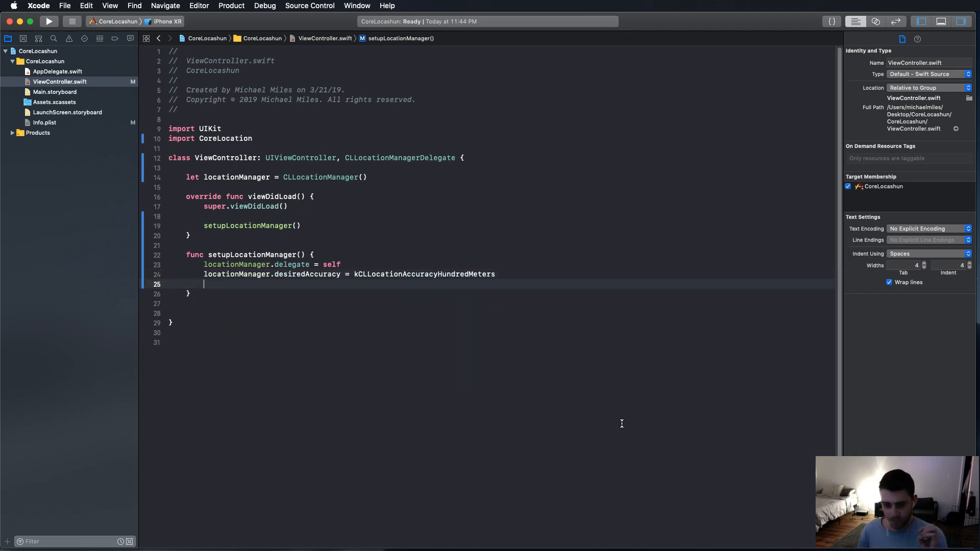
text(locationManager.)
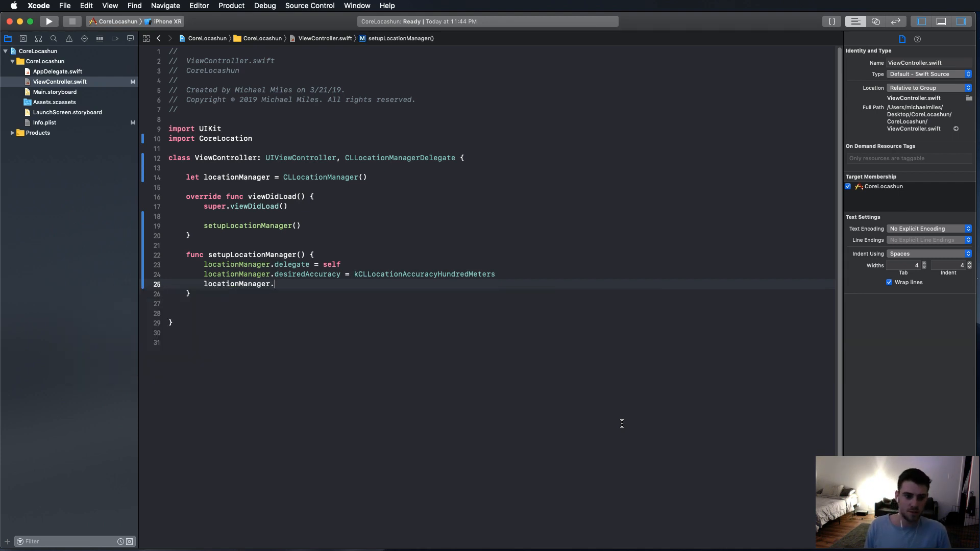
text(requ)
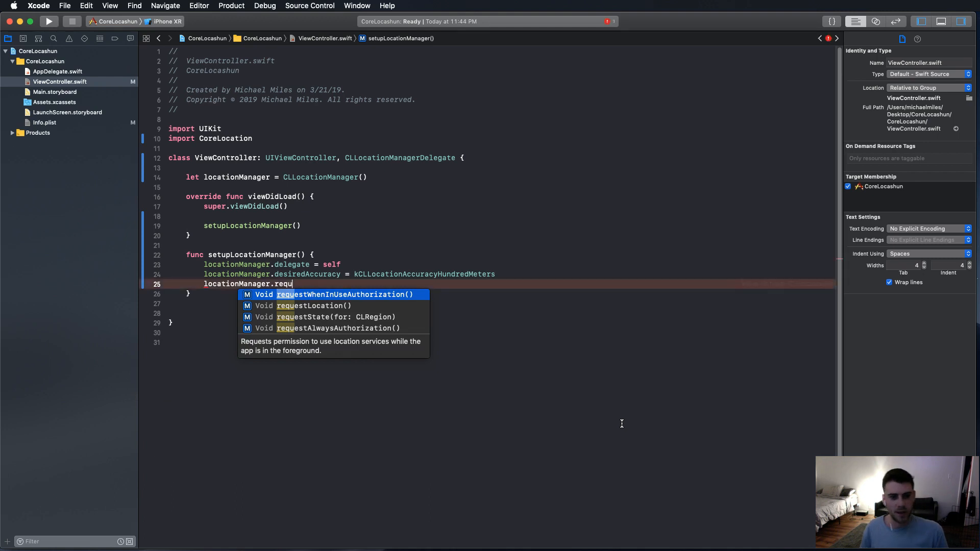
key(down)
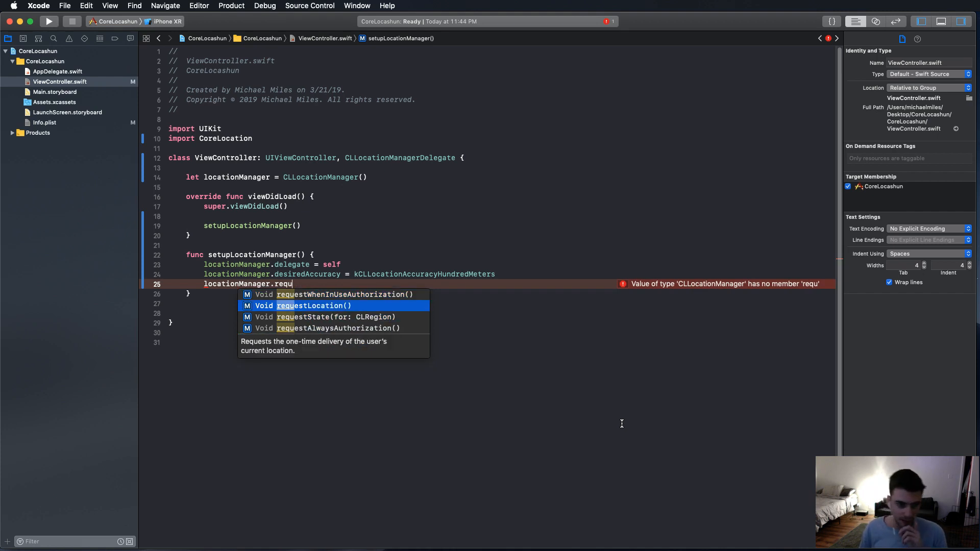
key(down)
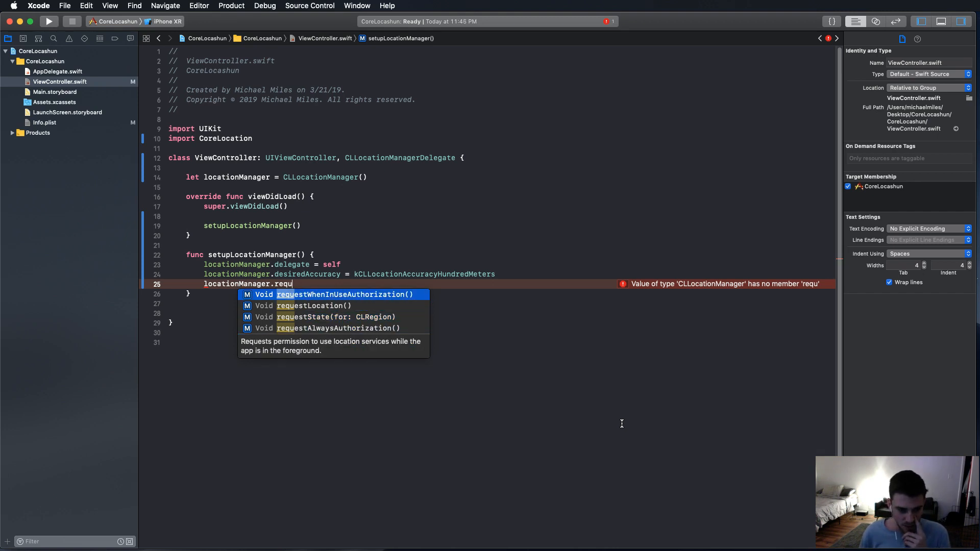
key(down)
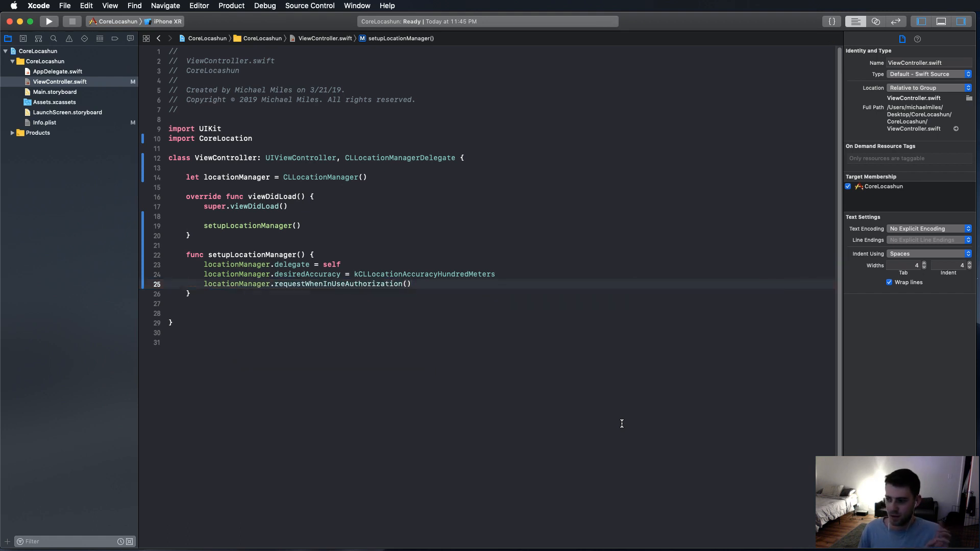
Add locationManager.startUpdatingLocation() below the authorization request.
text(locationManager)
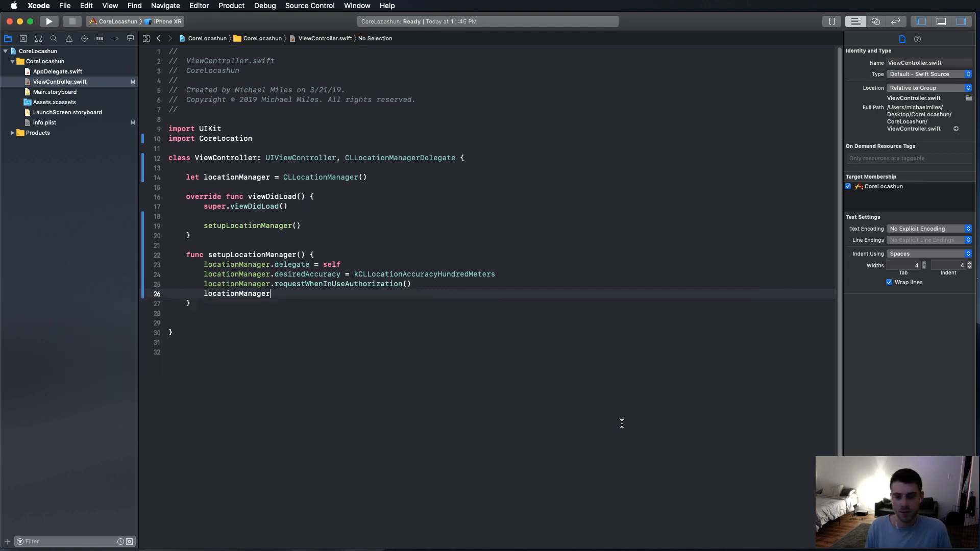
text(.startUpdatingLocation())
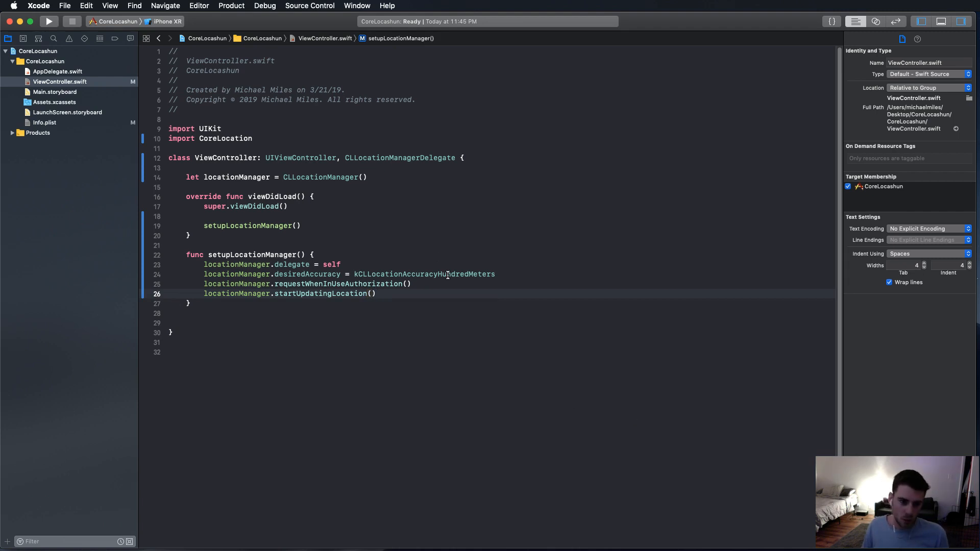
mouse_move(270, 230)
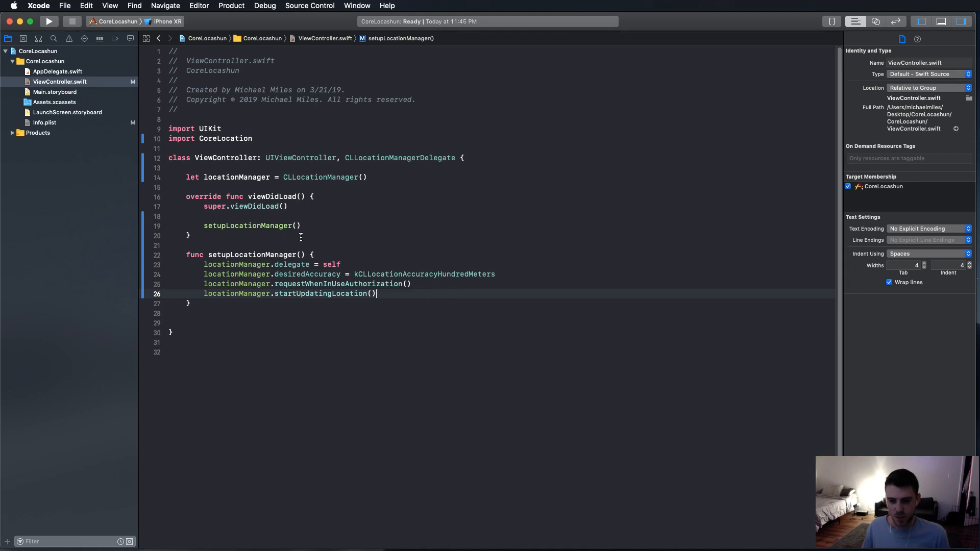
double_click(323, 294)
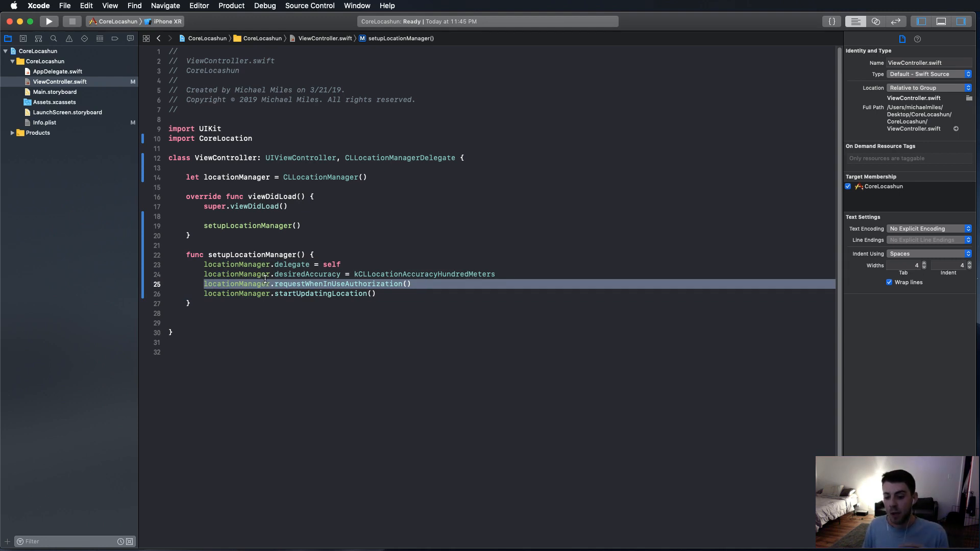
mouse_move(334, 284)
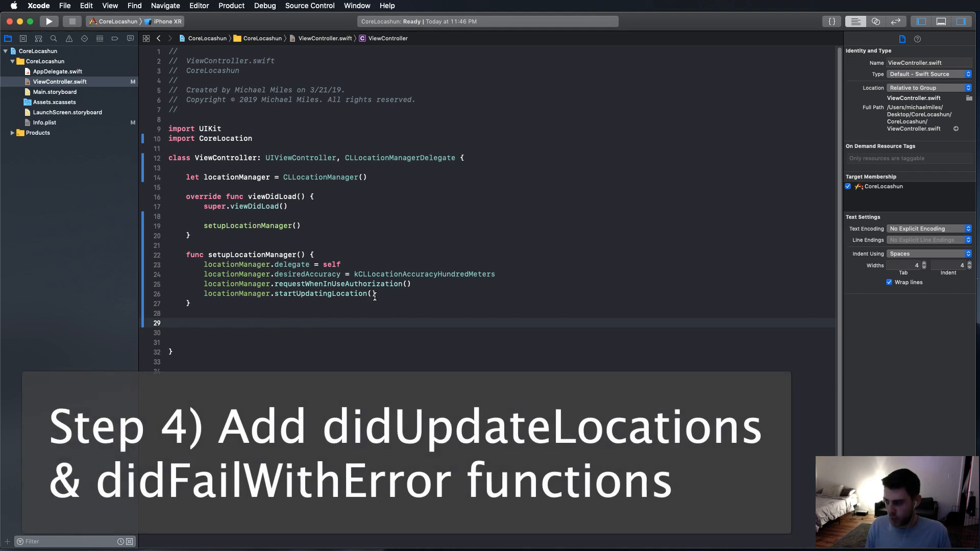
Insert locationManager(_:didUpdateLocations:) and start a 'let location =' line in its body.
text(func)
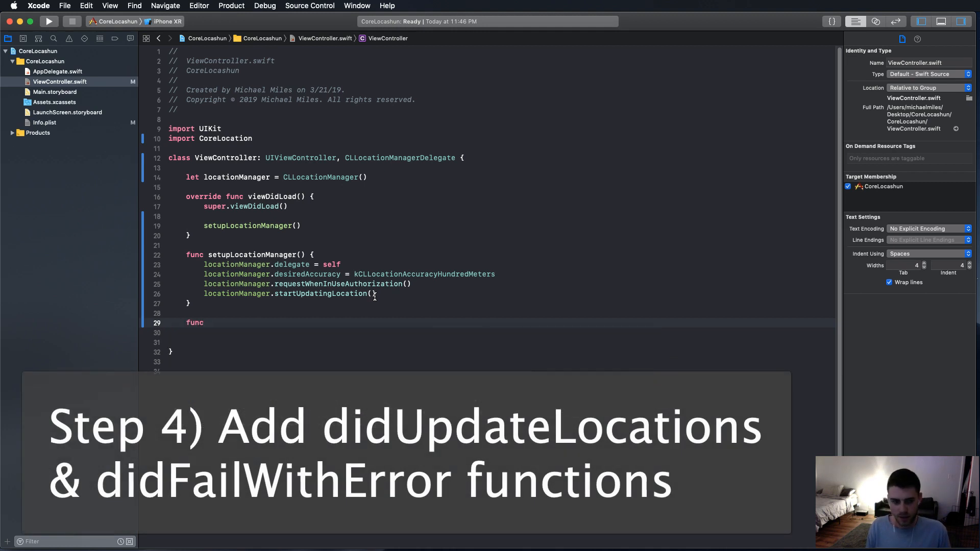
text(did)
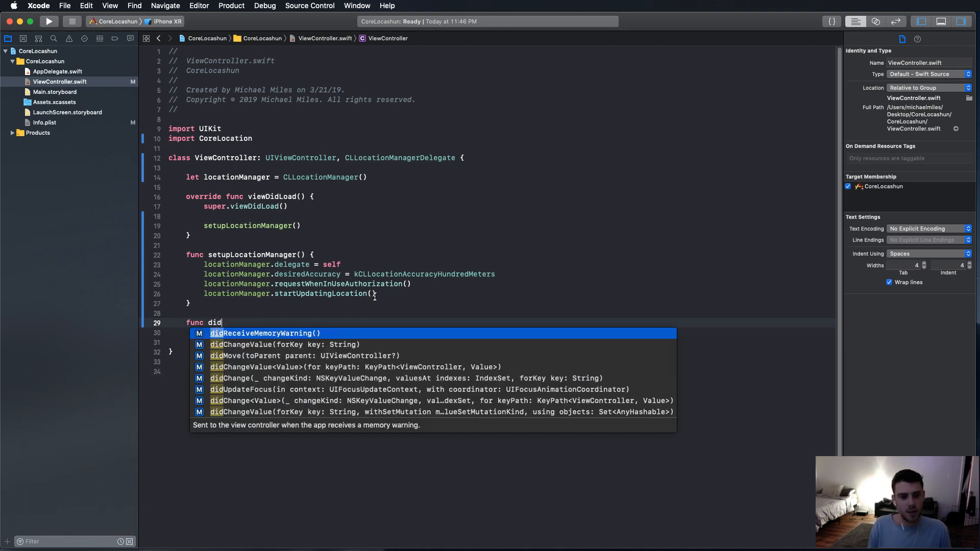
text(up)
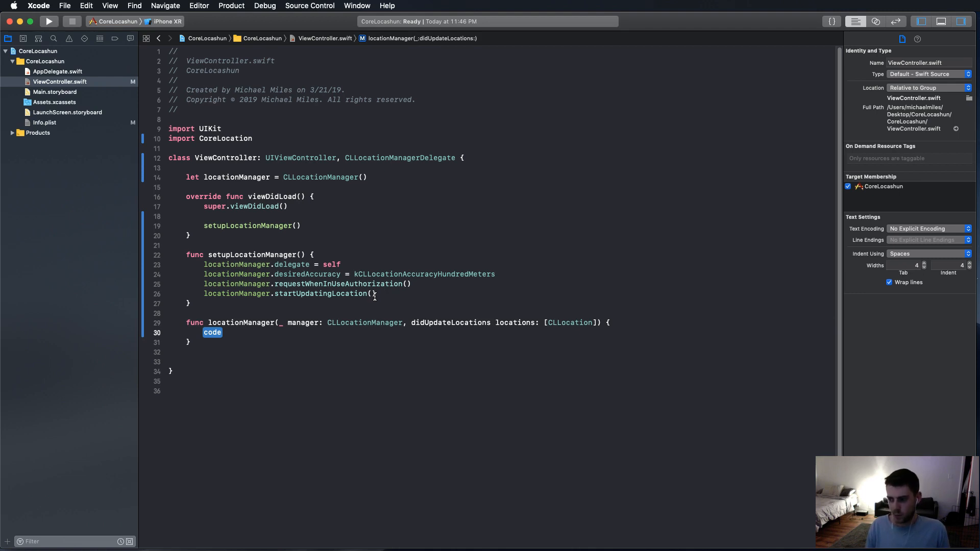
mouse_move(383, 317)
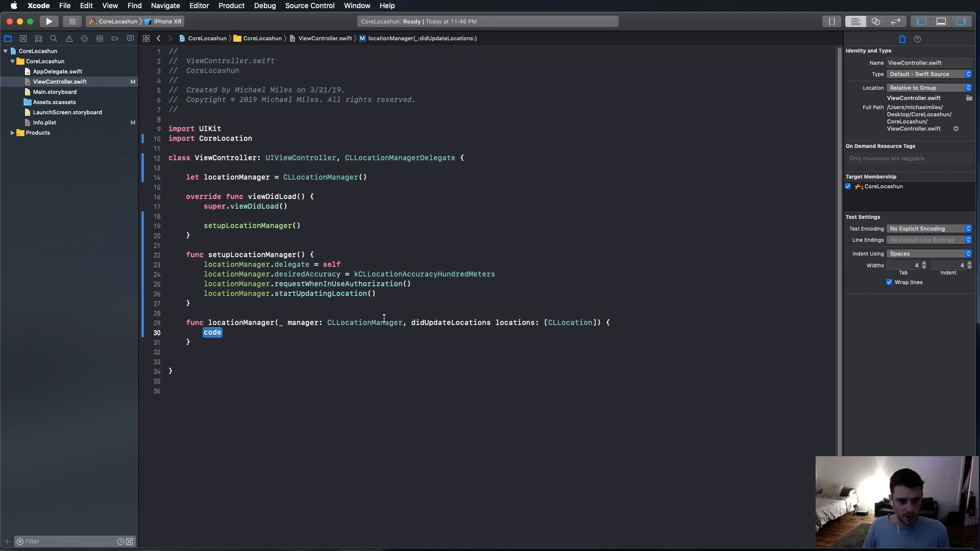
text(l)
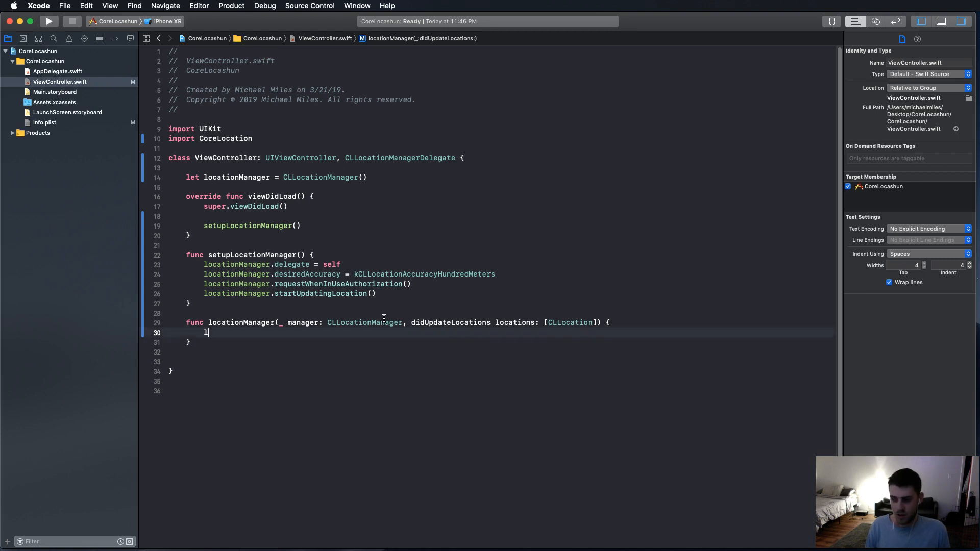
text(et)
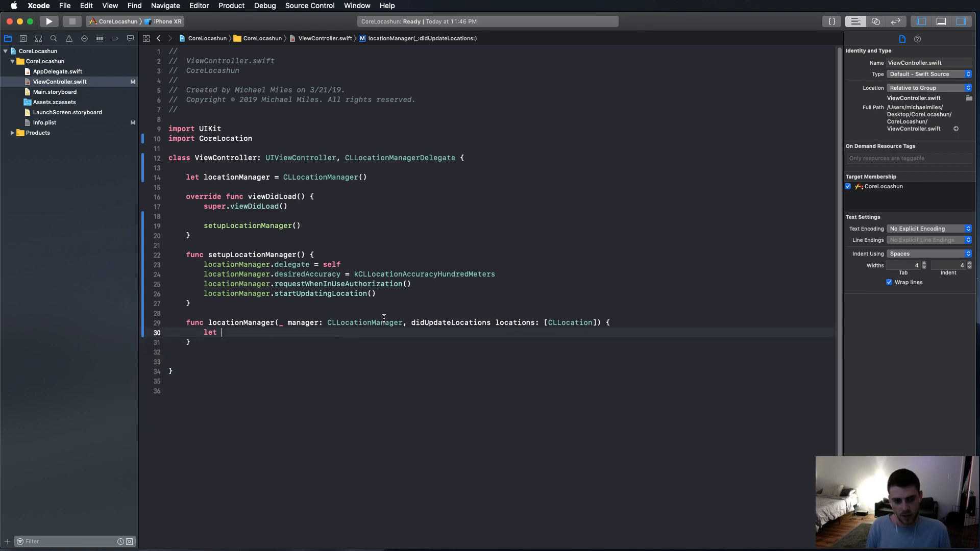
text(location)
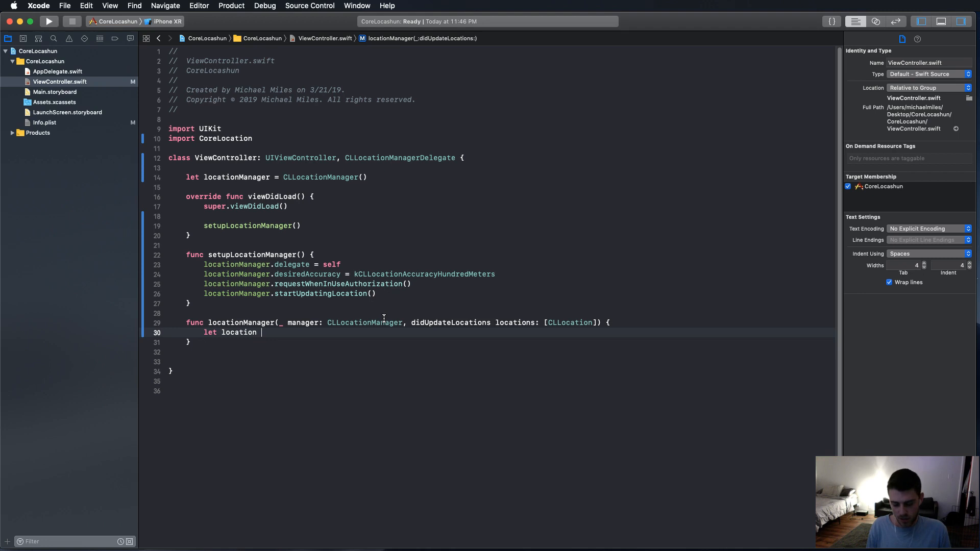
text(=)
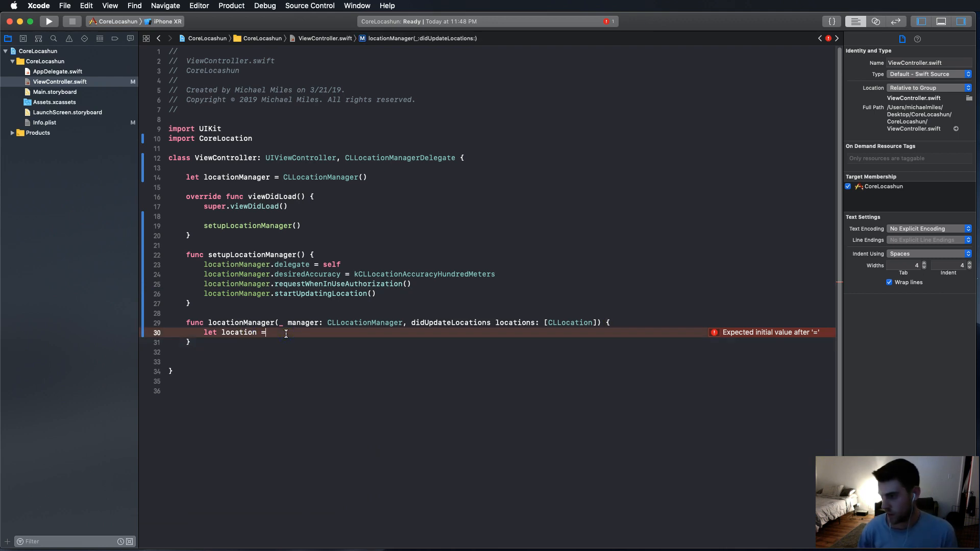
Complete the line as 'if let location = locations.last {'.
text(l)
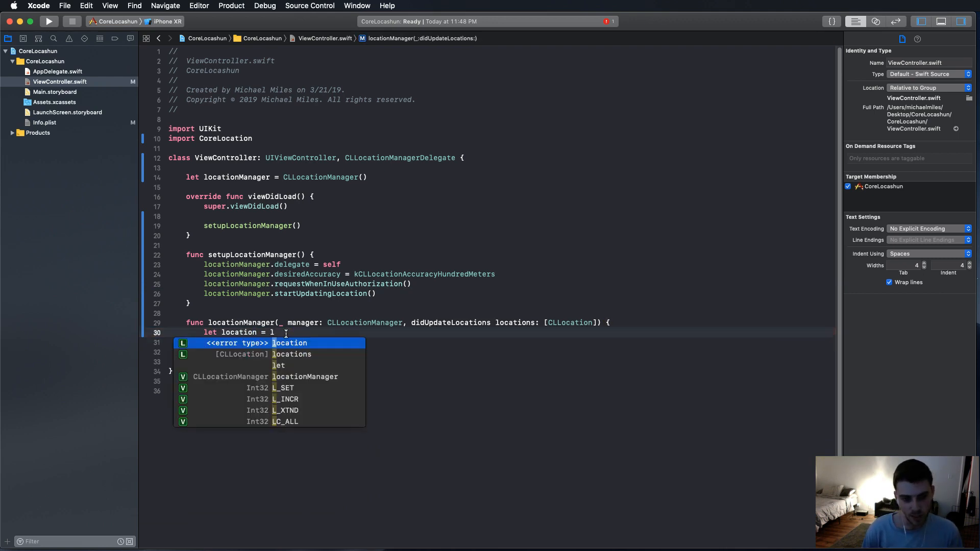
text(ocations)
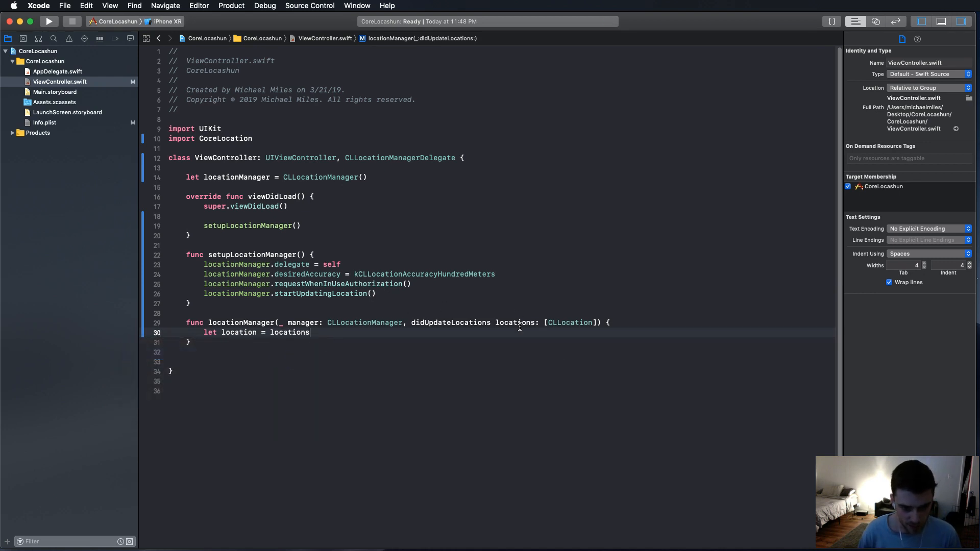
double_click(289, 332)
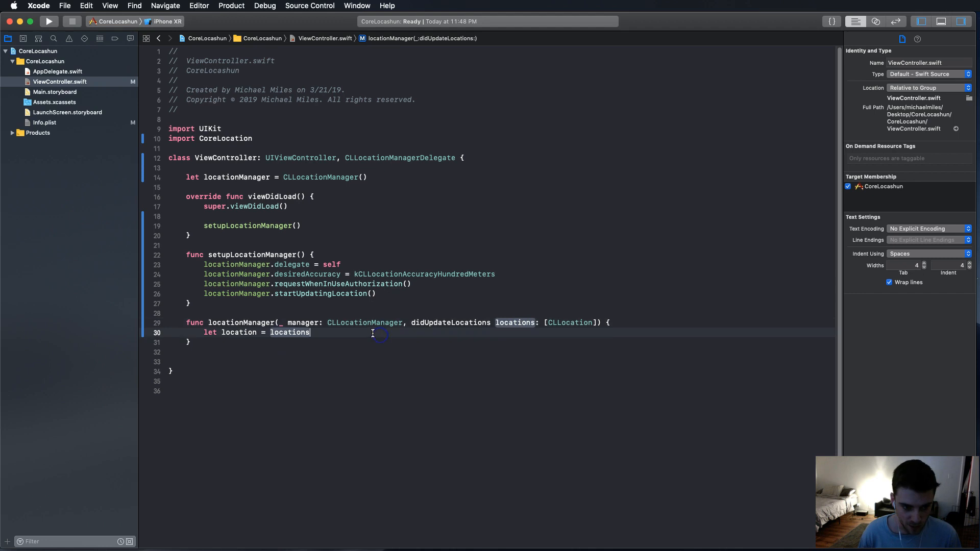
text(.)
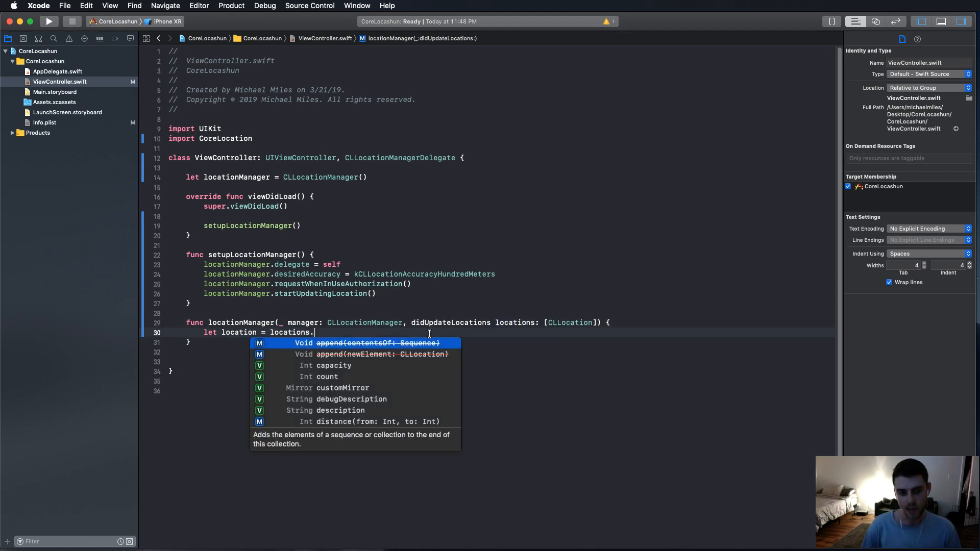
text(last)
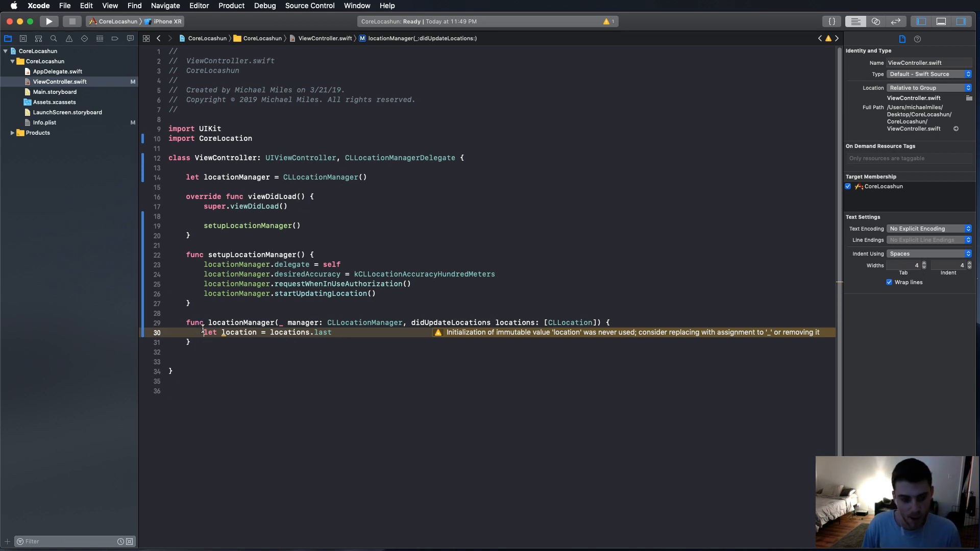
text(if)
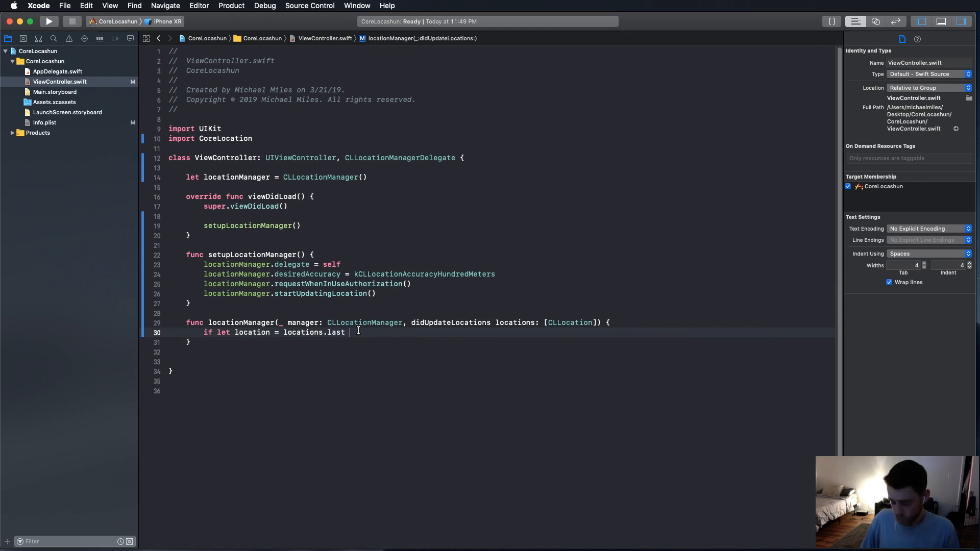
text({)
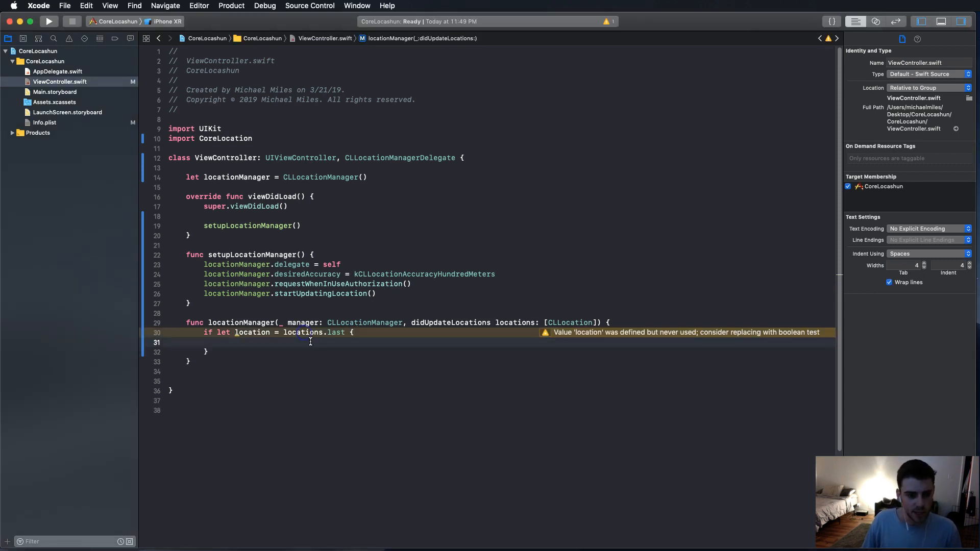
Nest 'if location.horizontalAccuracy > 0 {' inside and dismiss the Quick Help popover.
text(if)
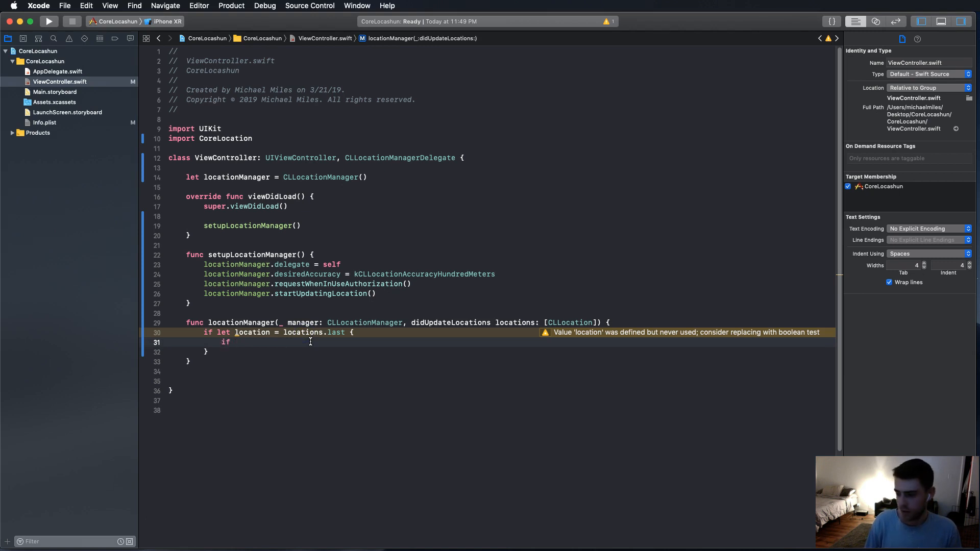
text(location)
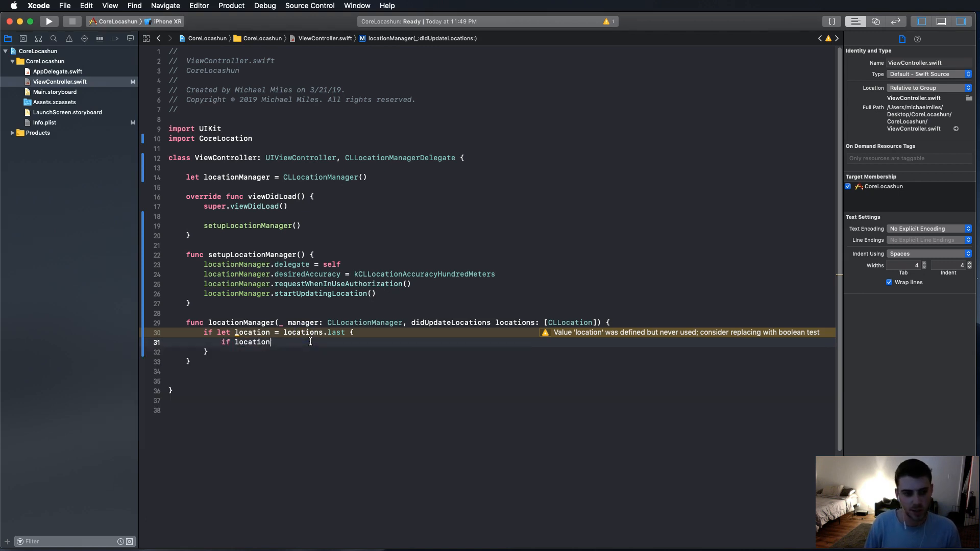
text(.horizontalAccuracy)
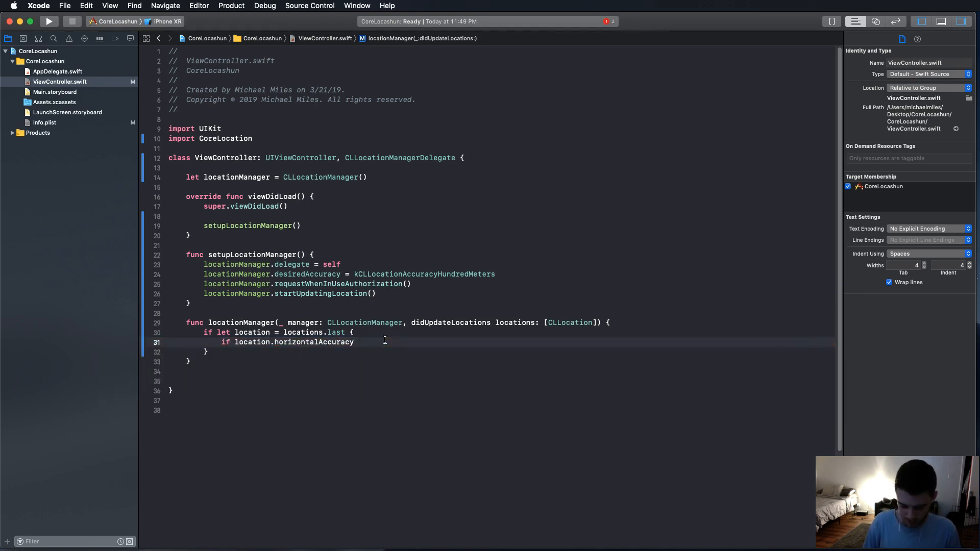
text(> 0)
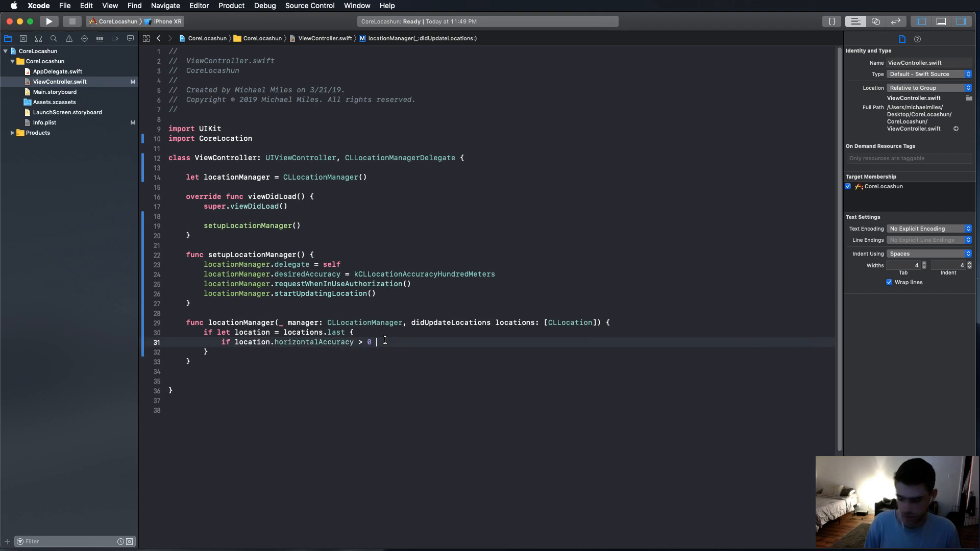
text({)
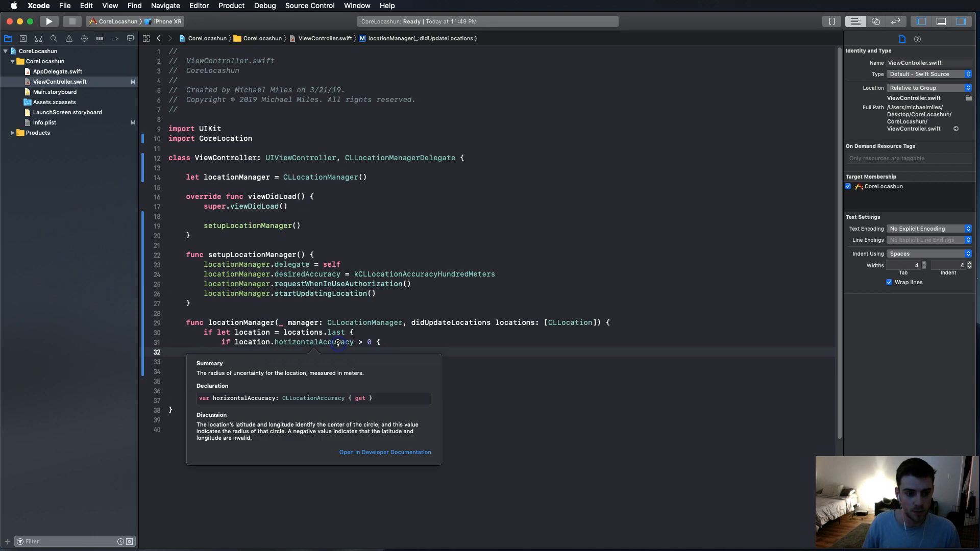
mouse_move(319, 420)
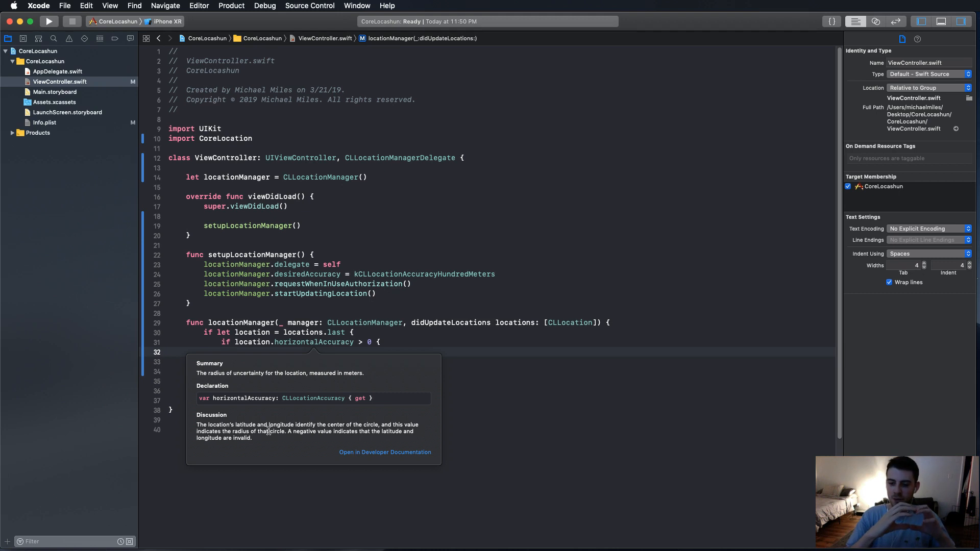
mouse_move(335, 405)
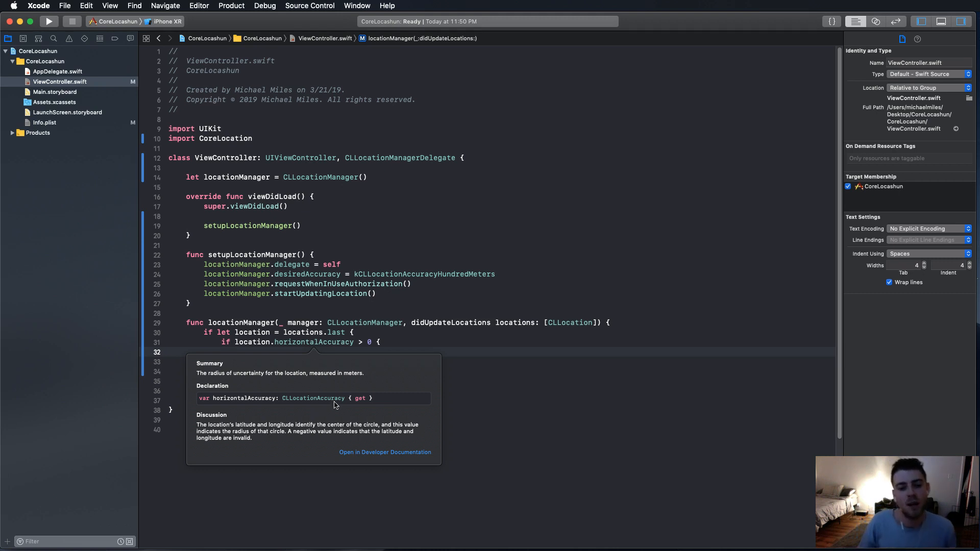
click(375, 351)
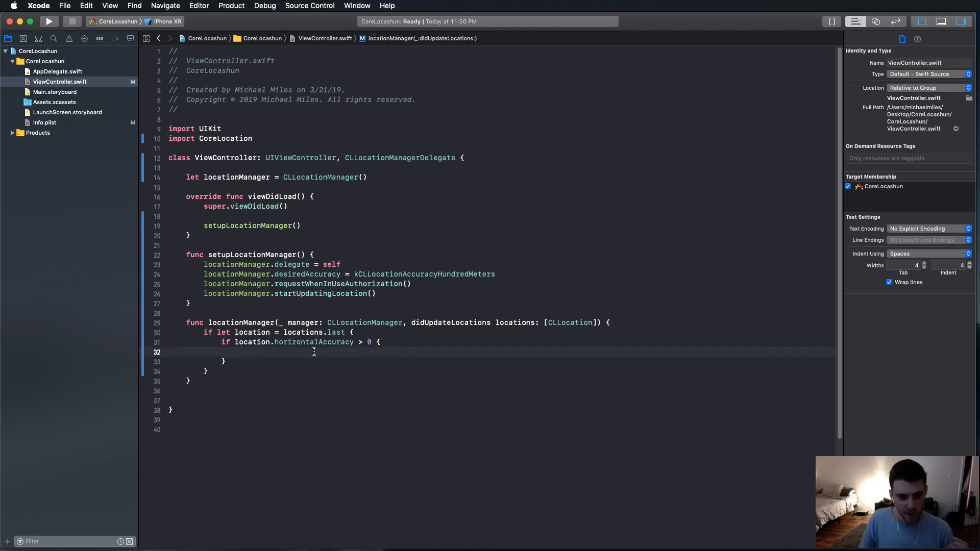
Call locationManager.stopUpdatingLocation() inside the horizontal accuracy check.
text(1)
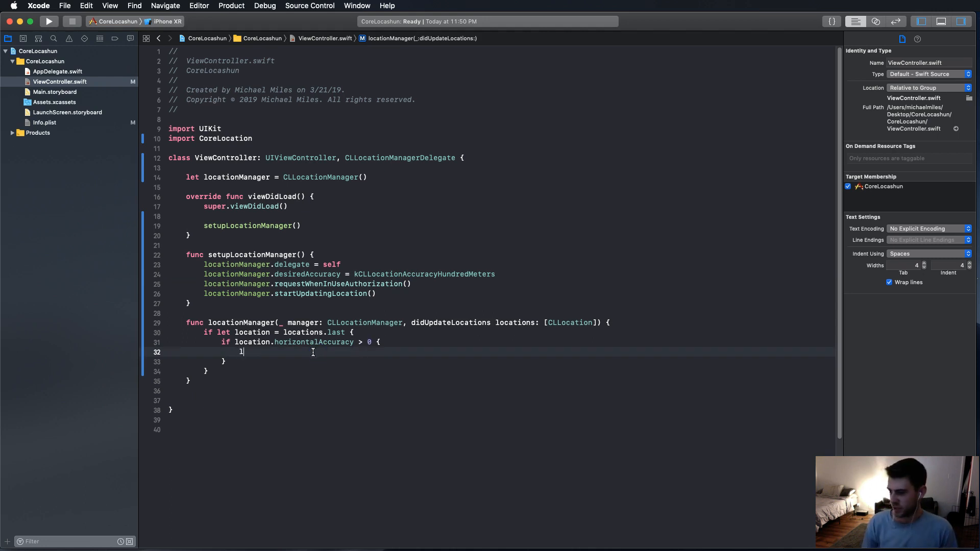
text(oca)
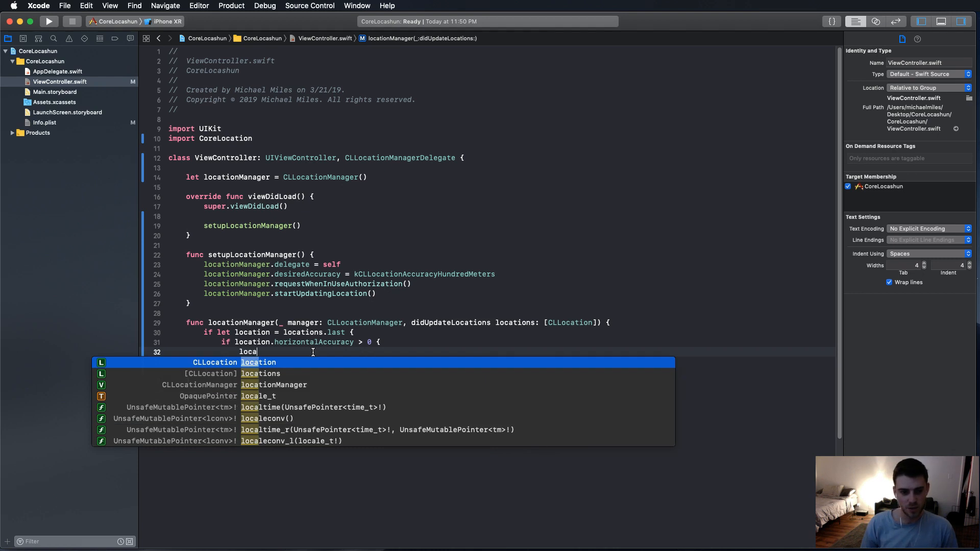
text(locationManager.)
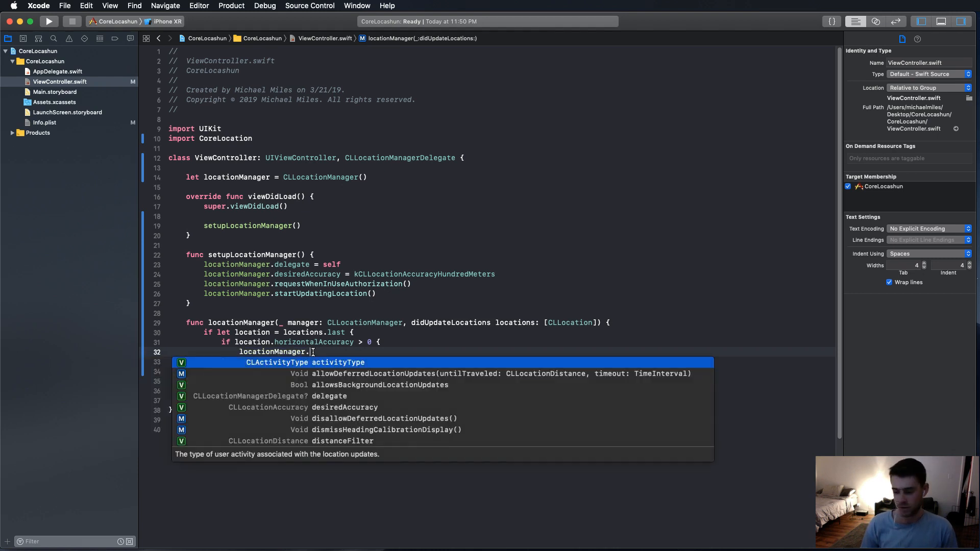
text(stopUpdatingLocation())
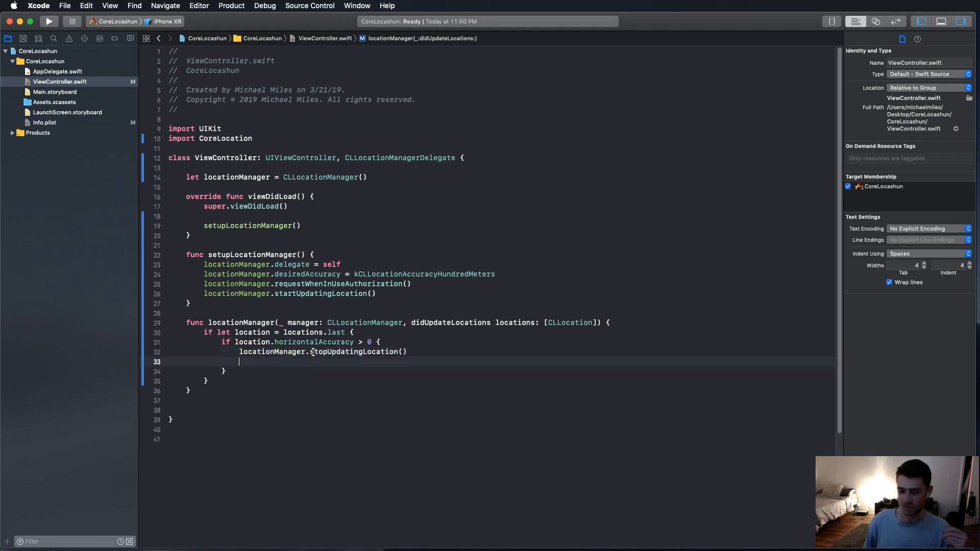
Declare latitude and longitude constants from location.coordinate.
text(let longitu)
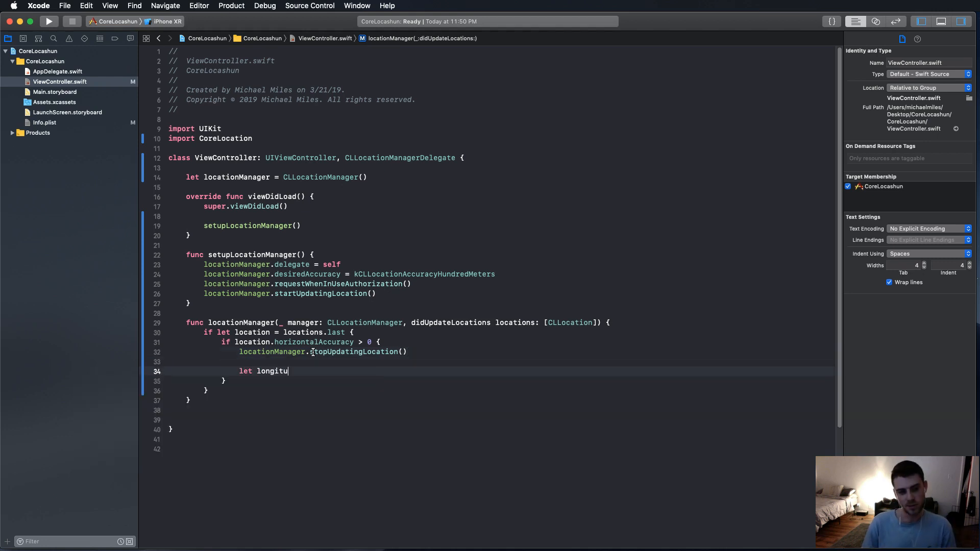
text(de)
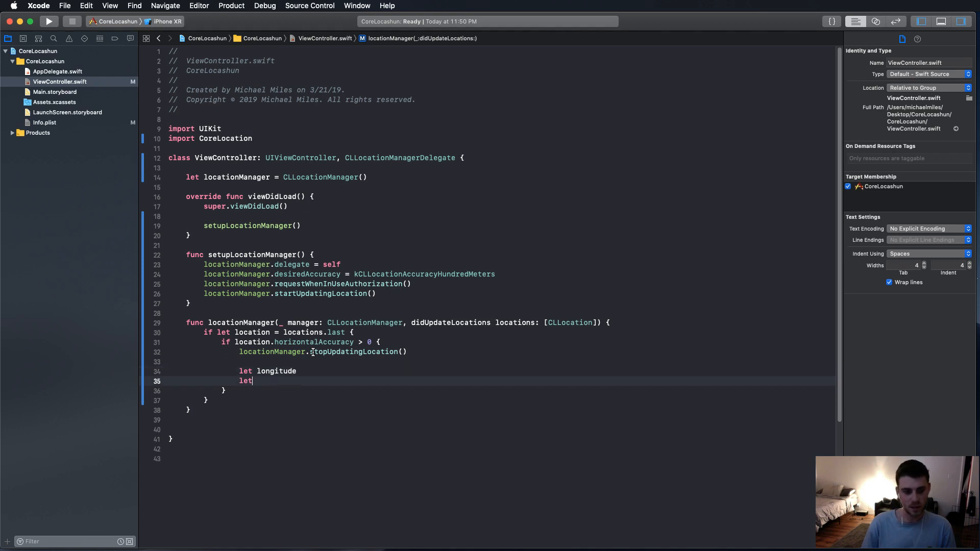
text(latitude)
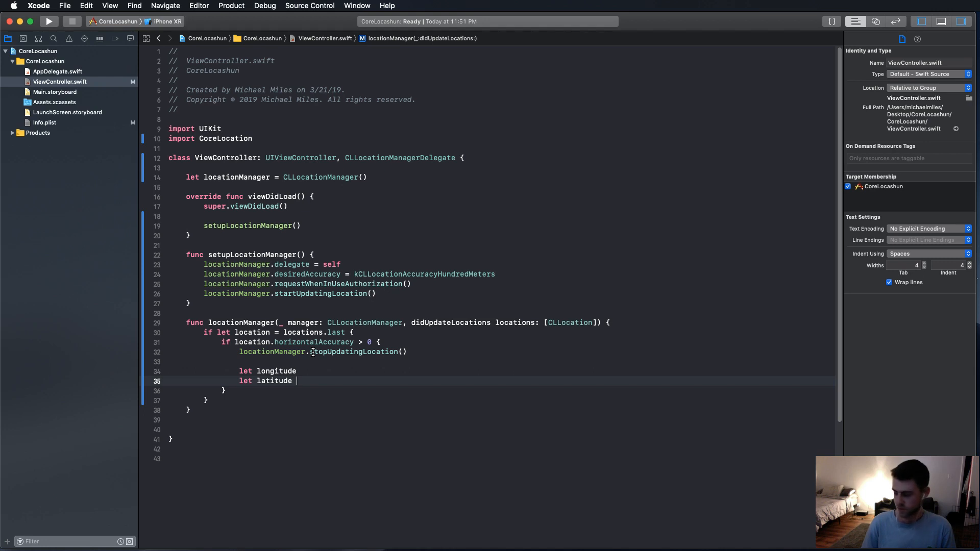
text(= location.coordinate)
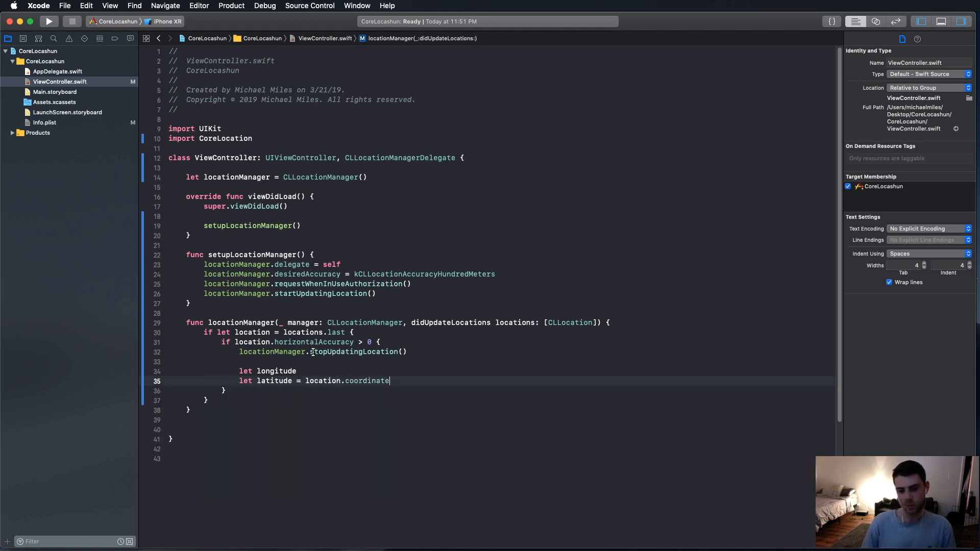
text(.latitude)
click(501, 370)
text( =)
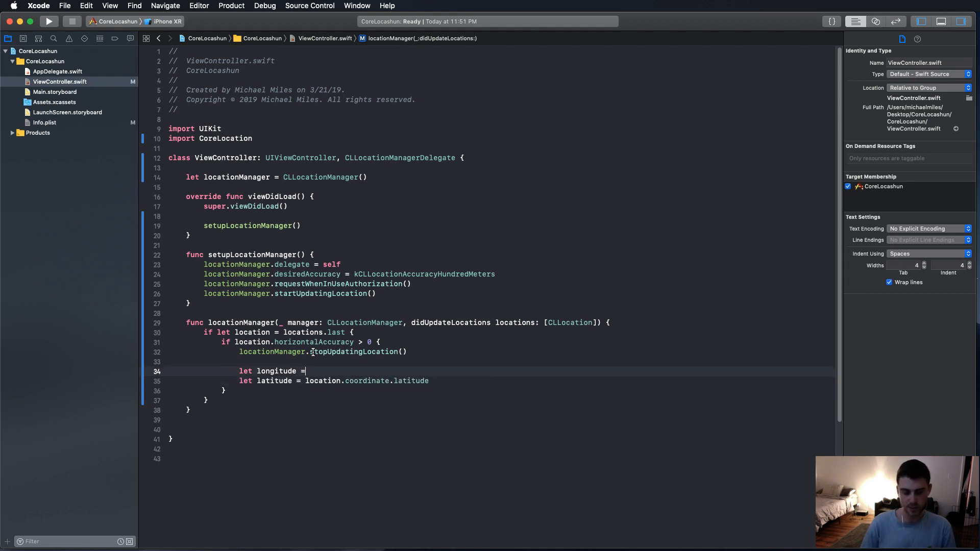
text(location)
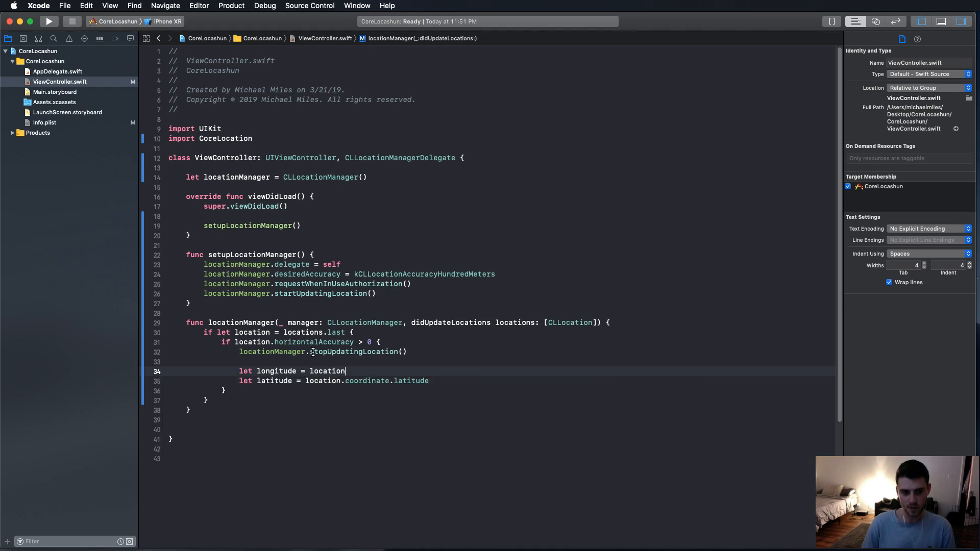
text(.coordinate.longitude)
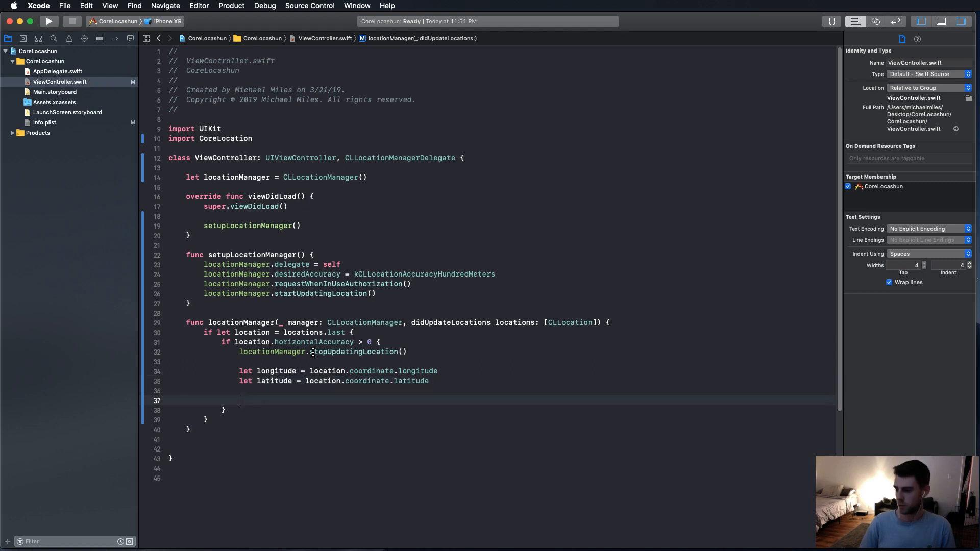
Add print("longitude = \(longitude), latitude = \(latitude)") after the constants.
text(print(items: Any...)
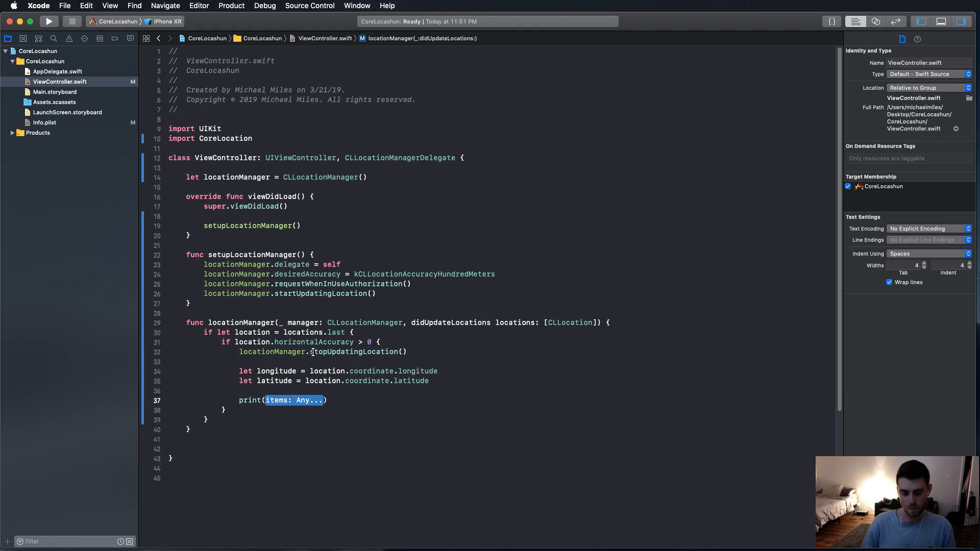
text("long")
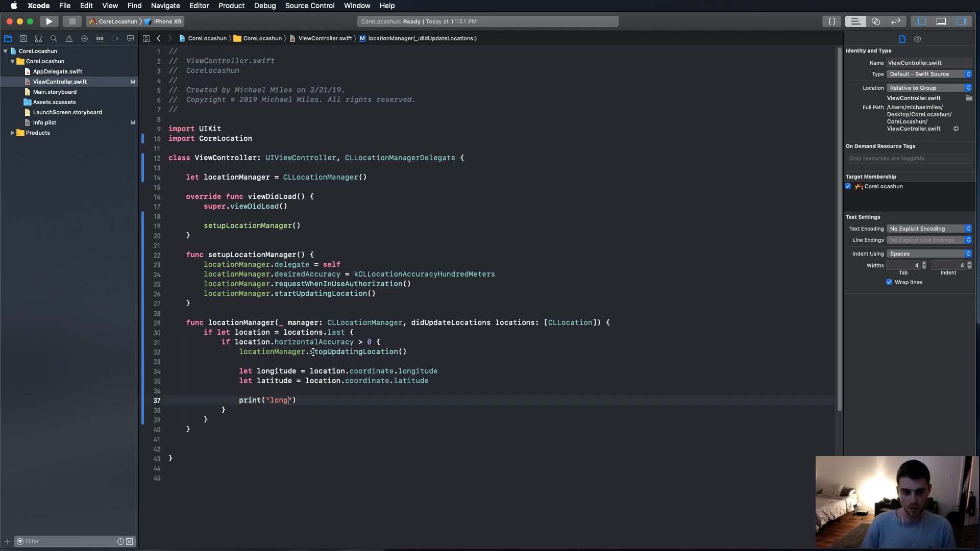
text(itude)
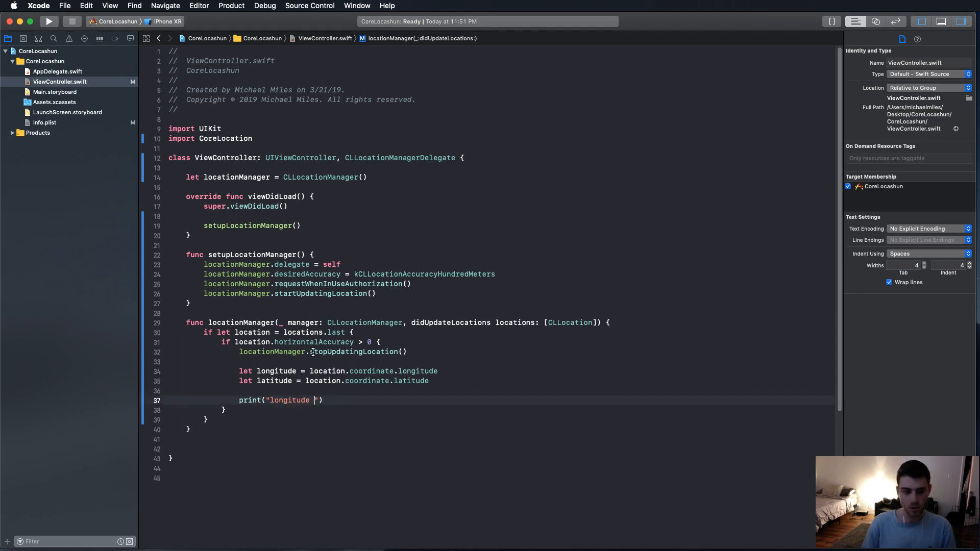
text(=)
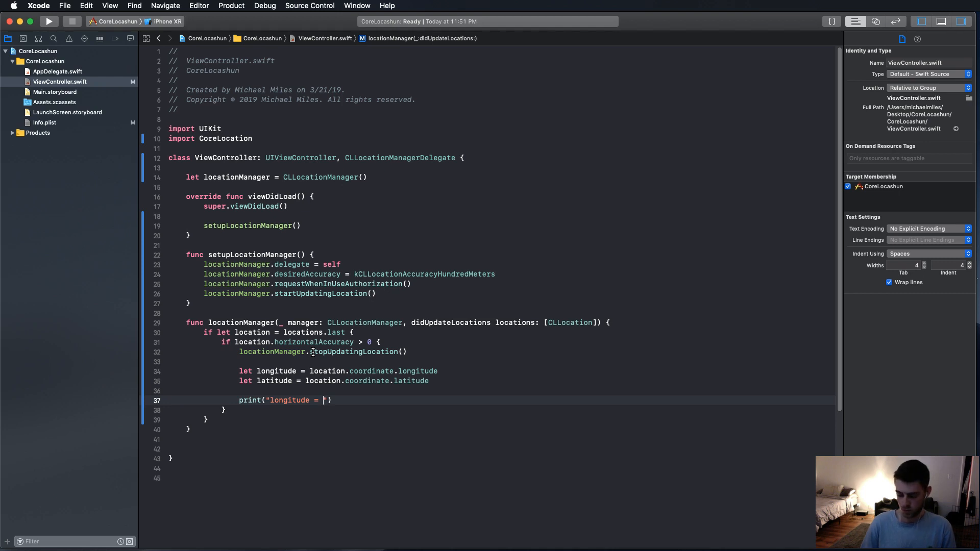
text(\())
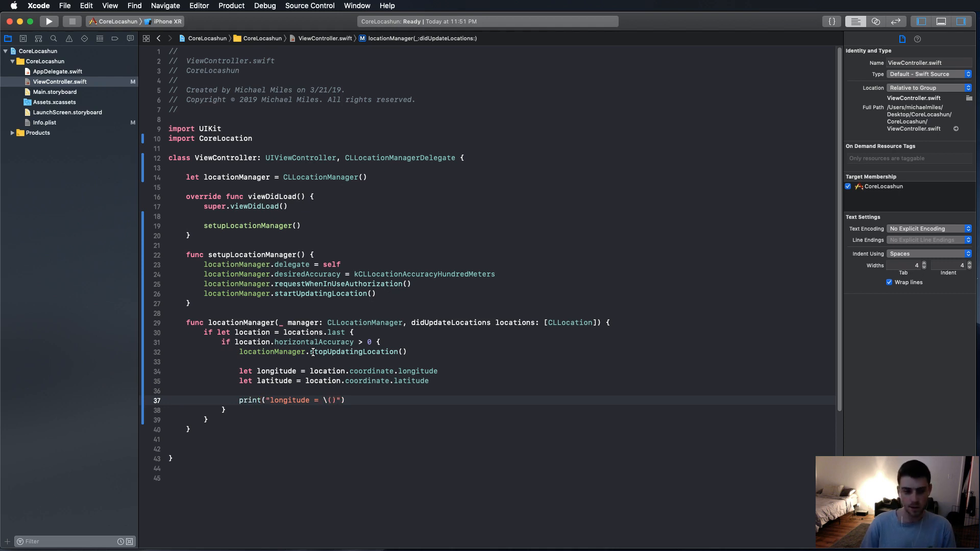
text(longitude)
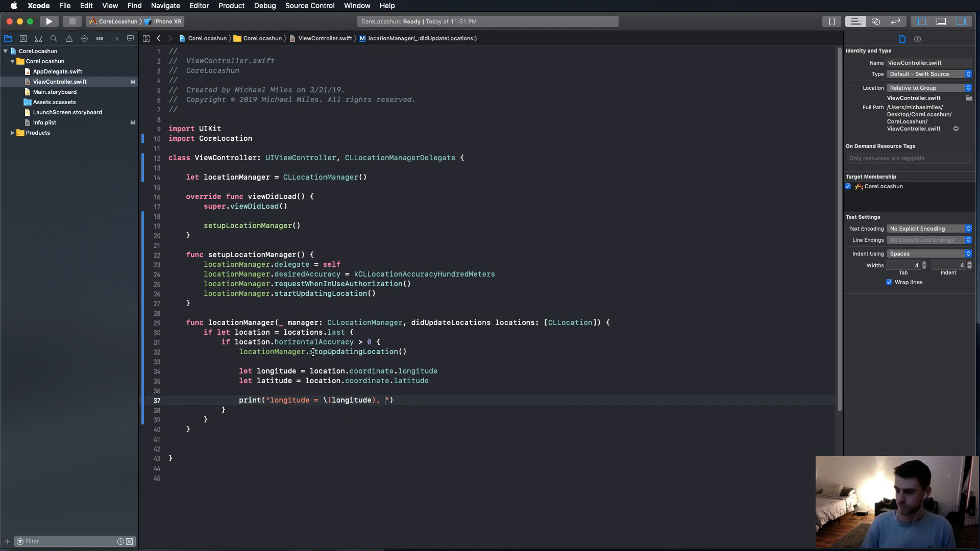
text(latitude = \()
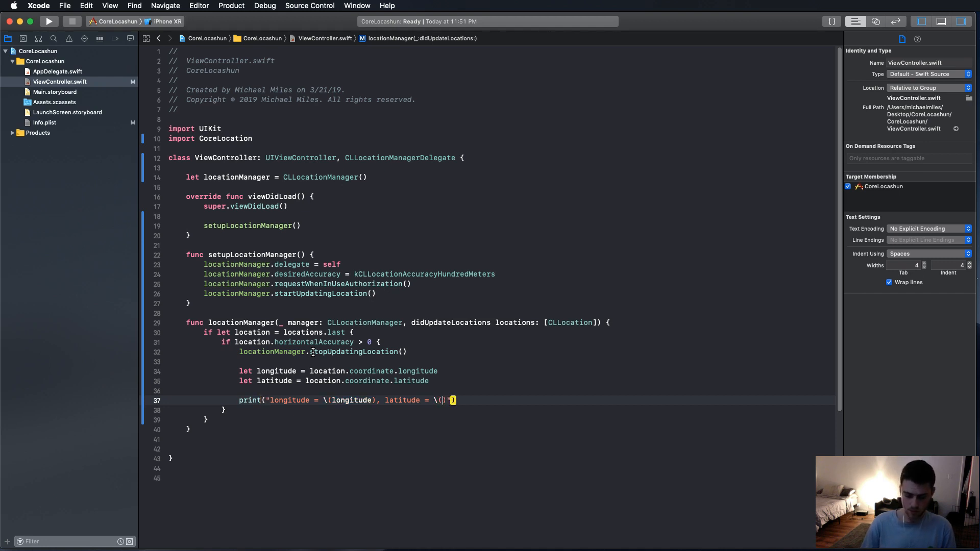
text(latitude)")
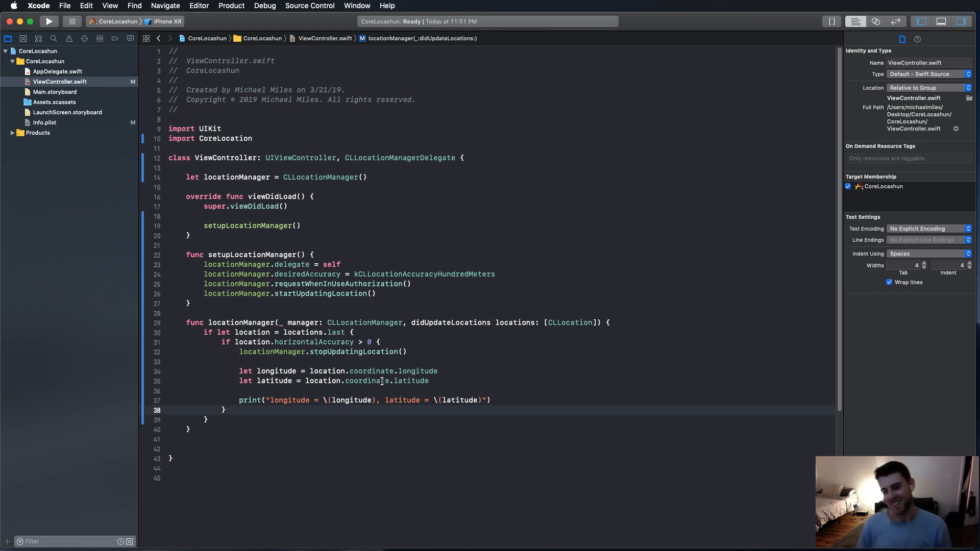
mouse_move(351, 395)
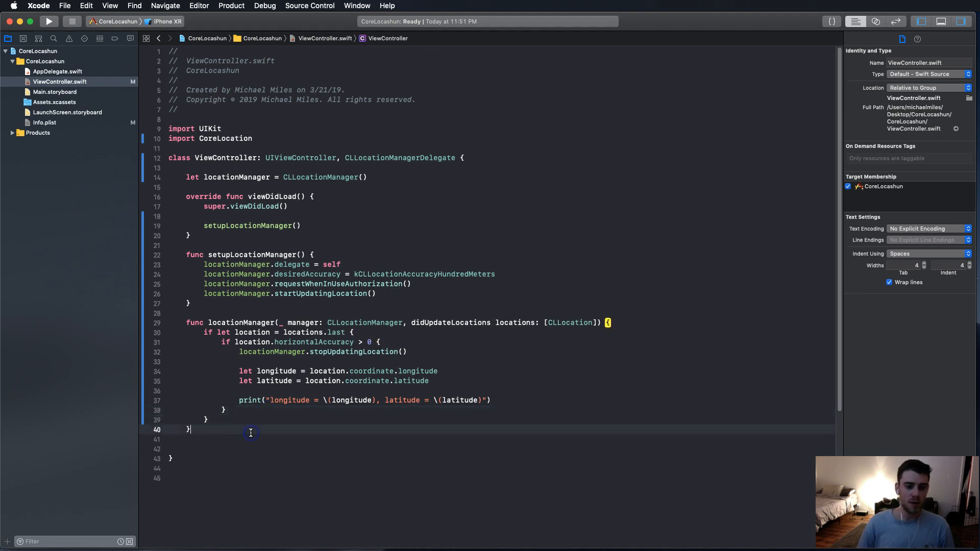
Insert a locationManager(_:didFailWithError:) stub after didUpdateLocations.
key(Return)
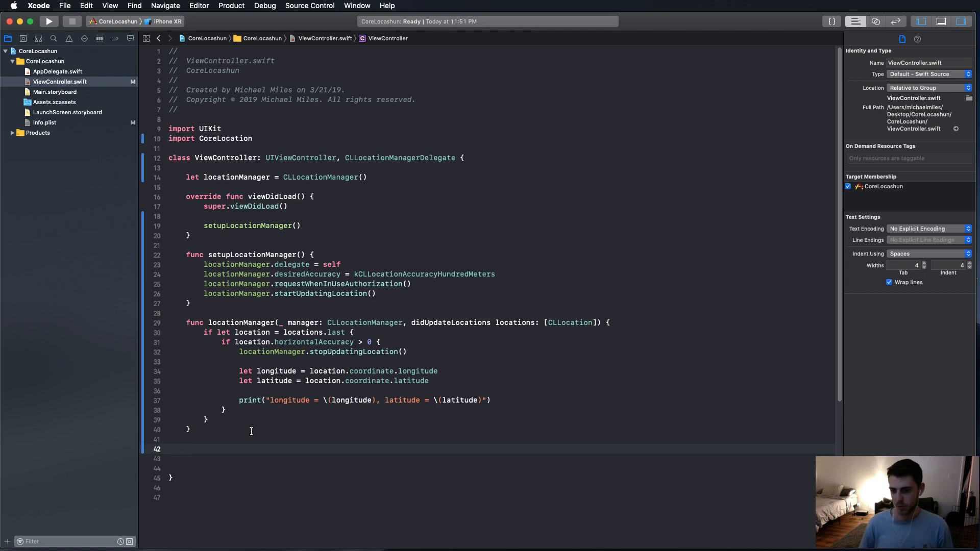
text(fun)
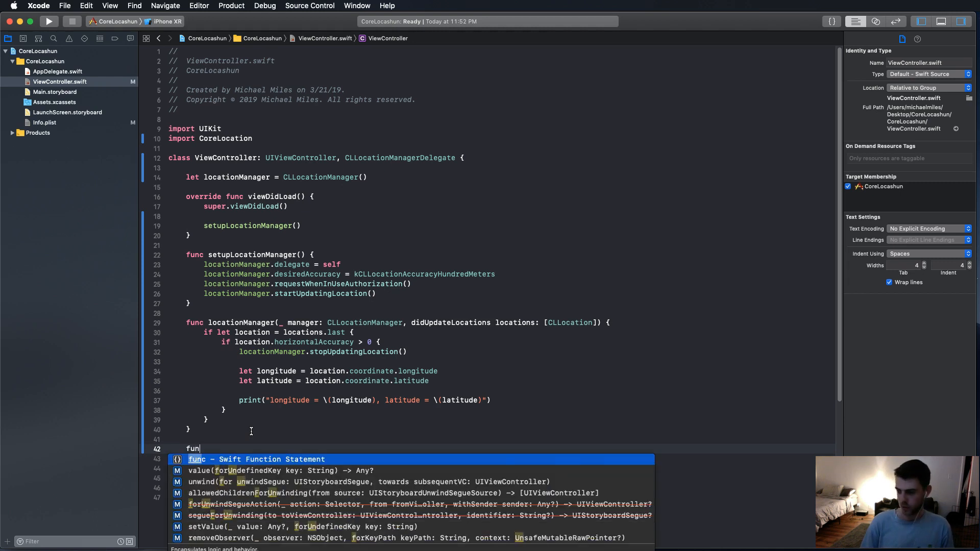
text(didFailWithError error: Error) {)
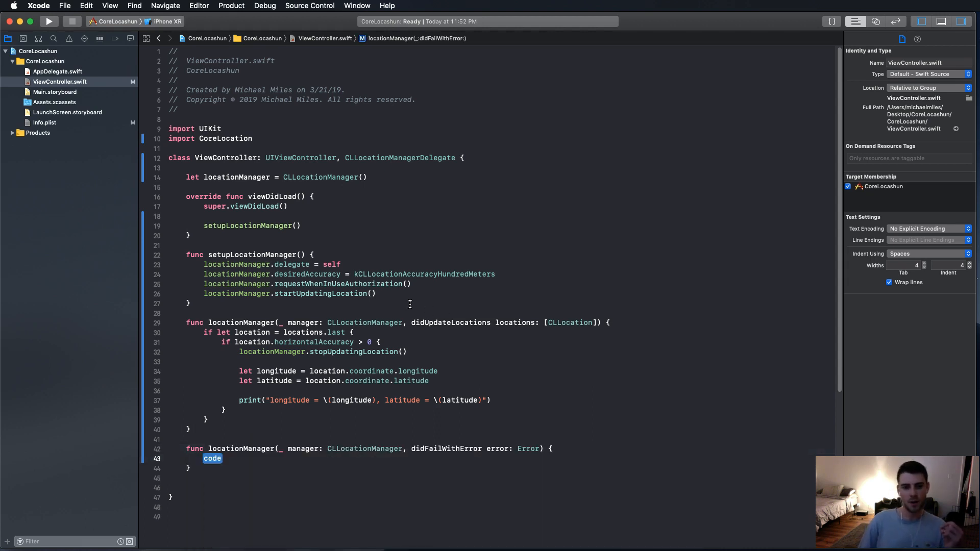
click(380, 158)
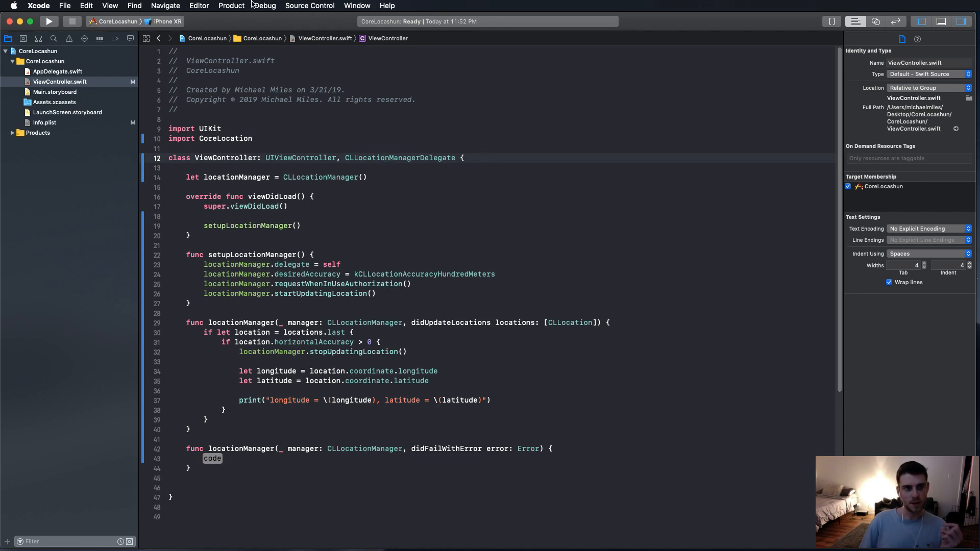
Build CoreLocashun, hit the 'Editor placeholder in source file' error, and select that placeholder.
click(231, 6)
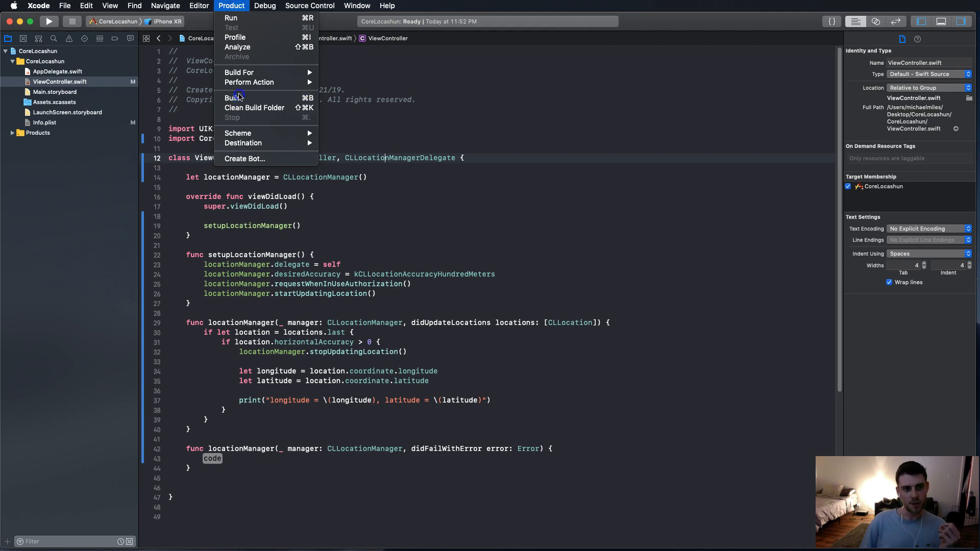
click(234, 98)
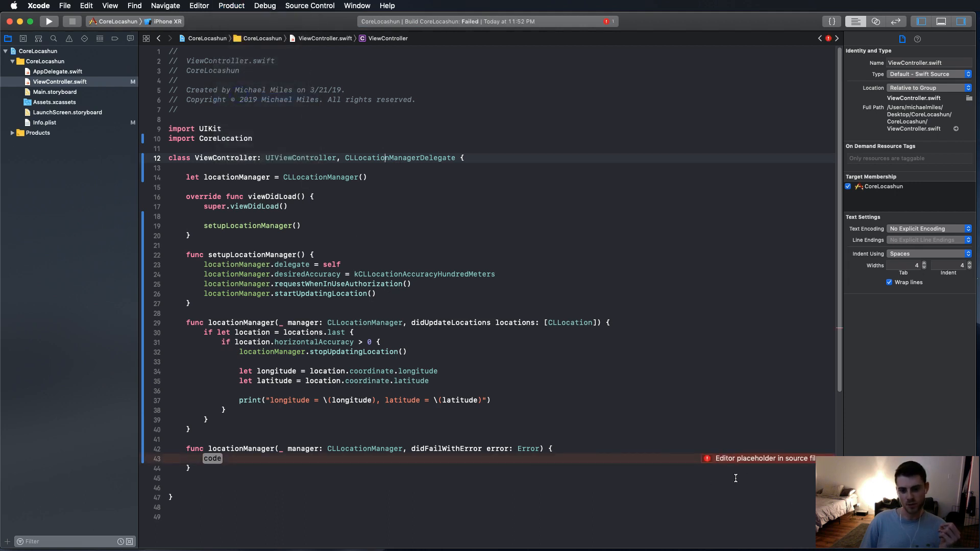
double_click(212, 458)
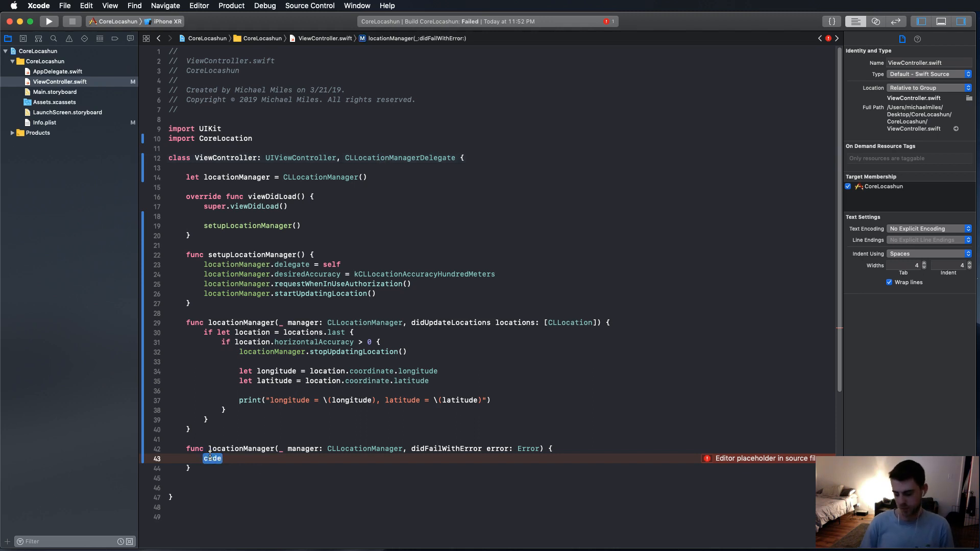
Replace the didFailWithError placeholder with print("Location update failed, \(error)").
text(p)
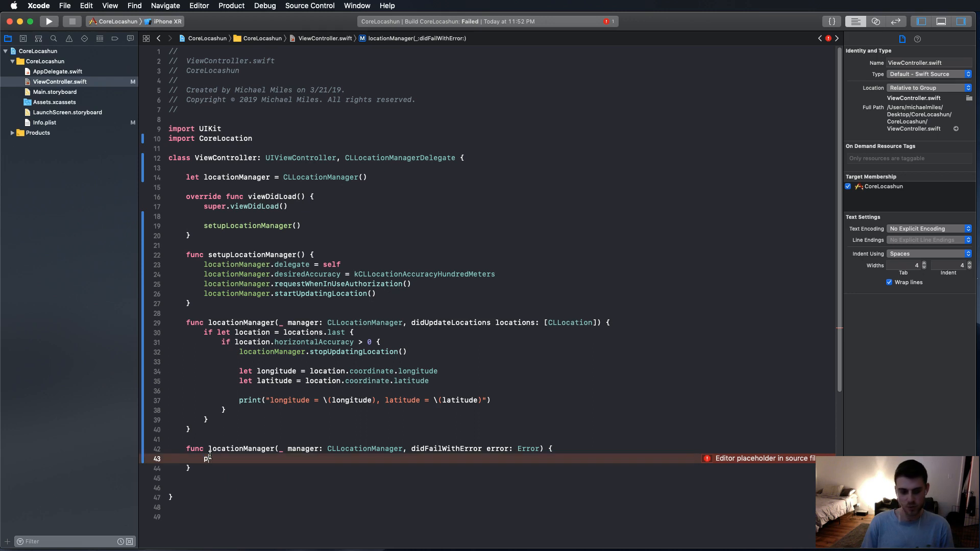
text(print("items: Any...)
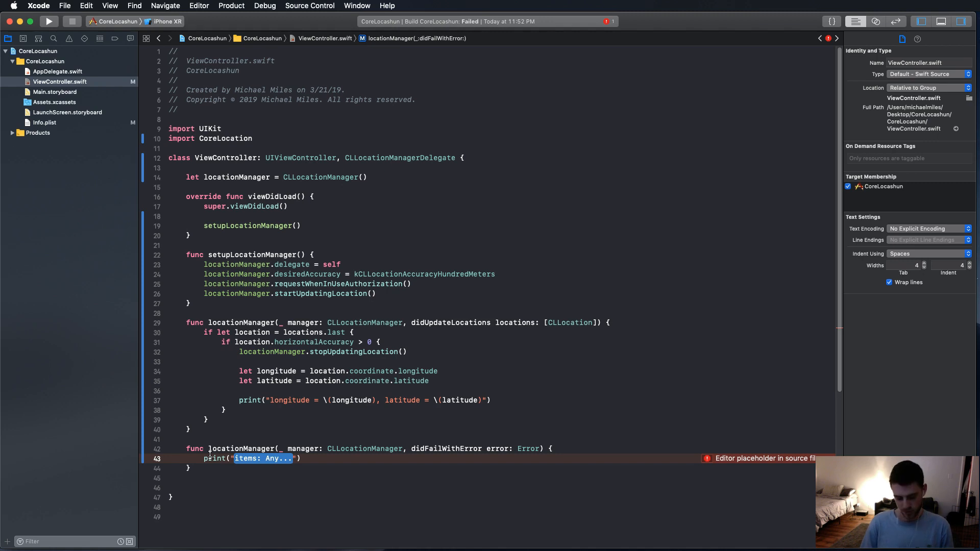
text(Location upda)
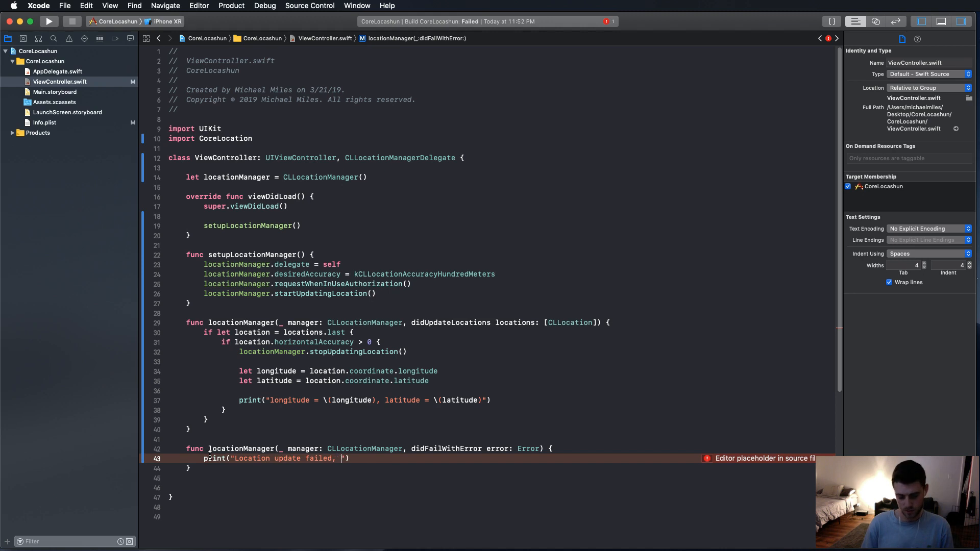
text(\())
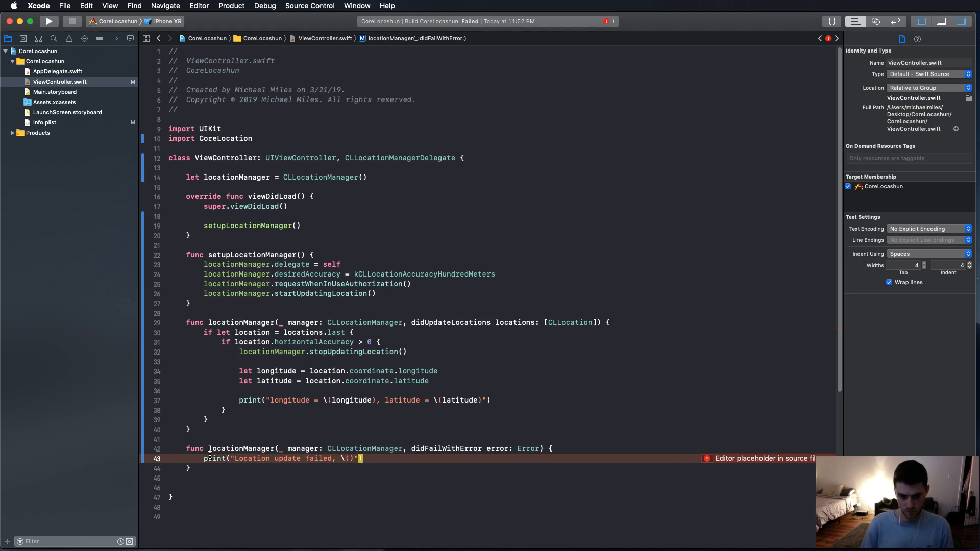
text(error)
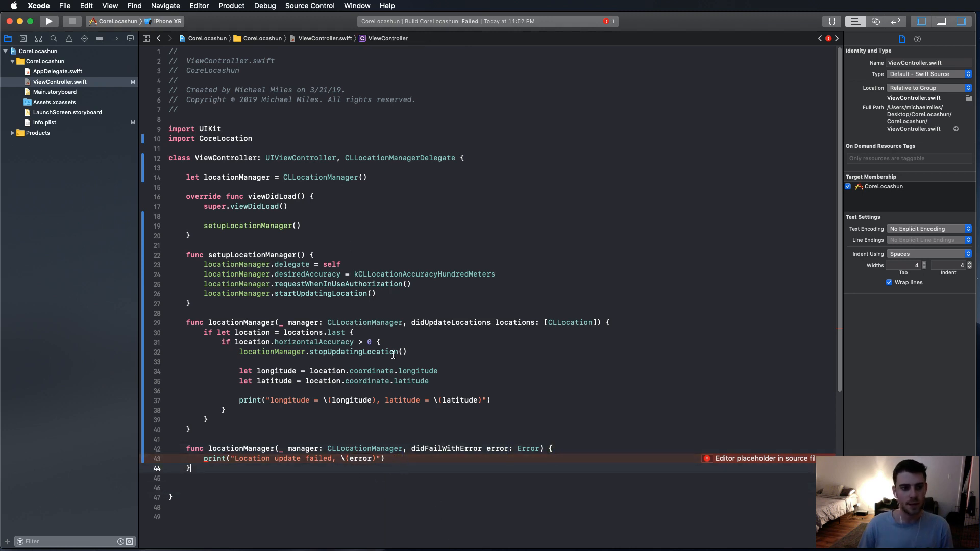
click(47, 21)
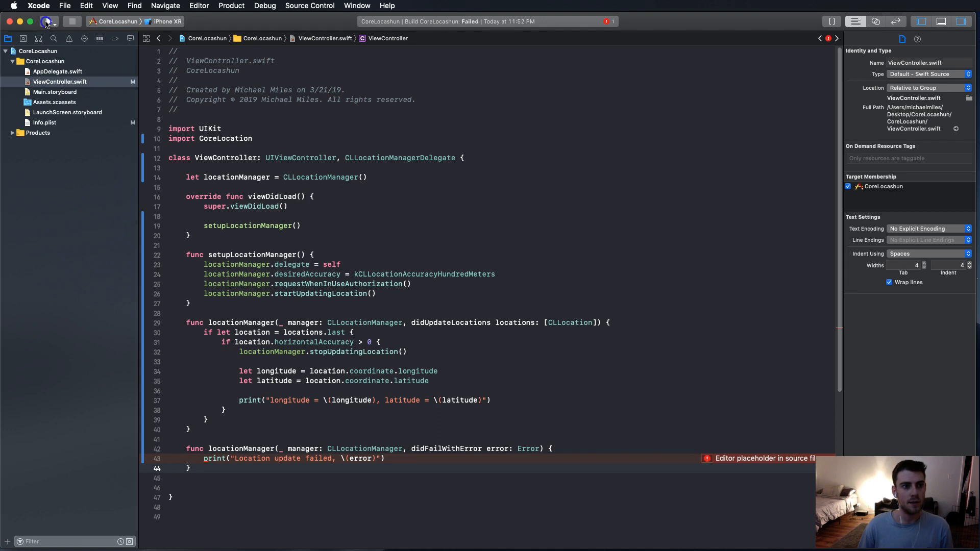
Run CoreLocashun on the iPhone XR simulator and allow its location access.
click(49, 21)
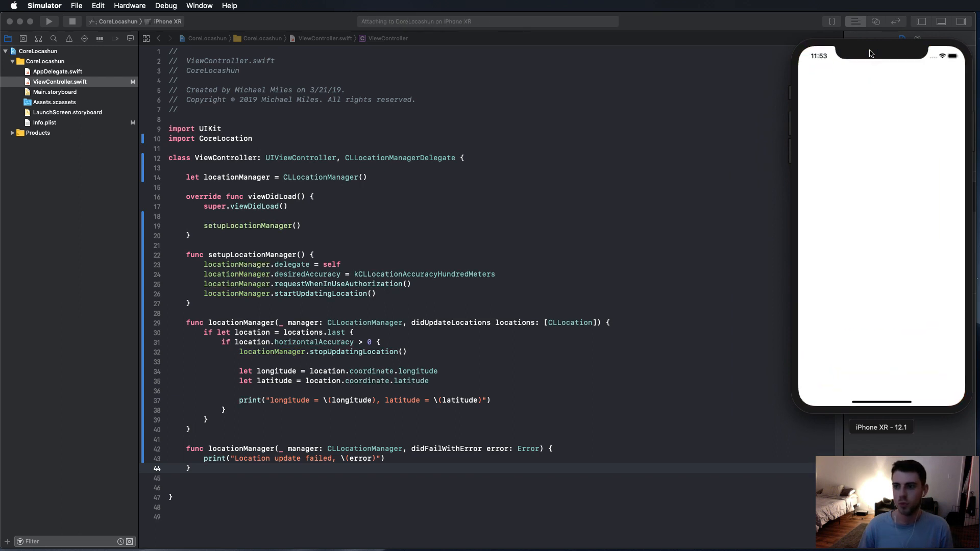
click(49, 20)
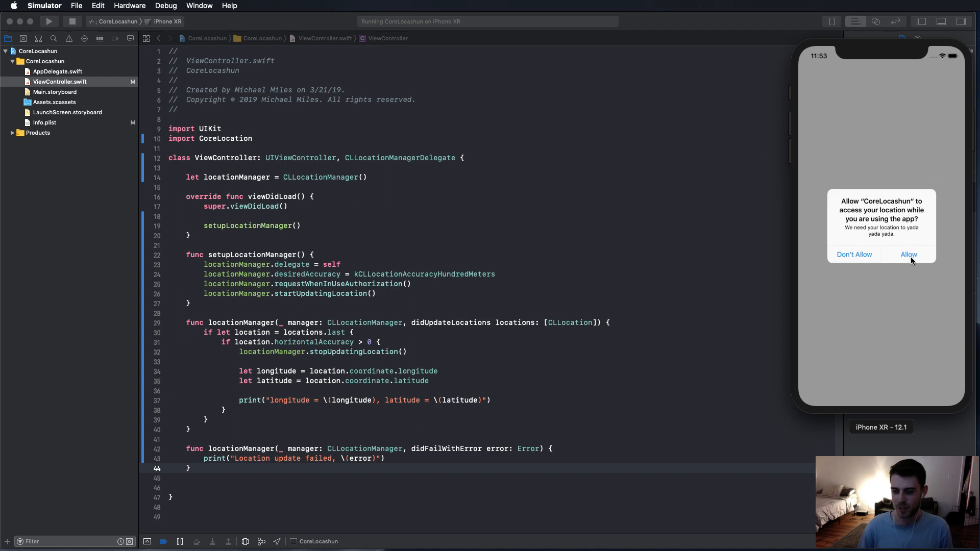
click(908, 254)
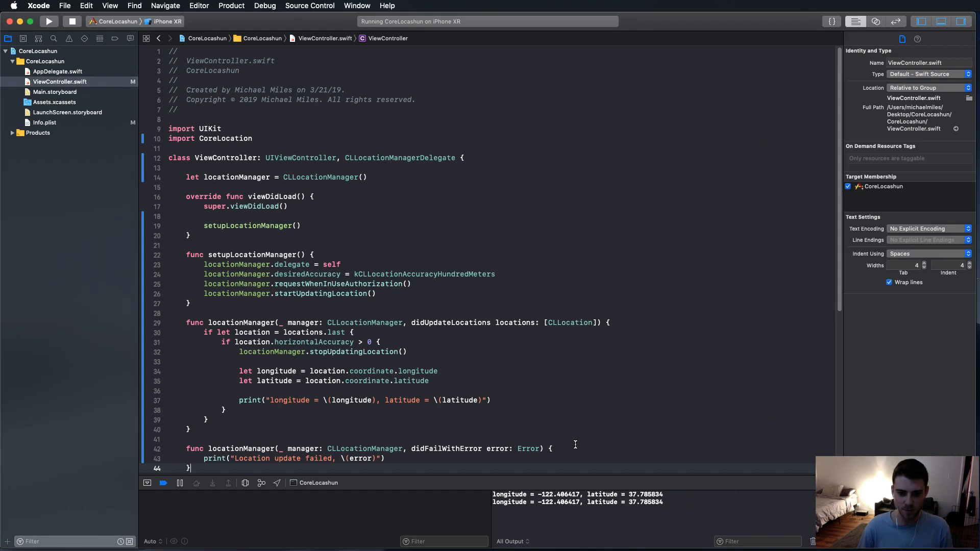
mouse_move(634, 448)
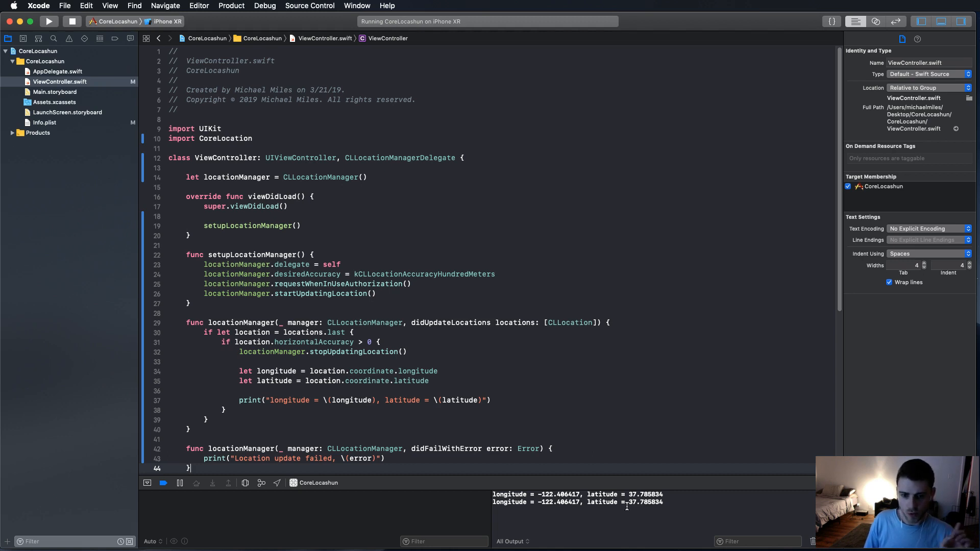
Select the printed latitude 37.785834 beside longitude -122.406417 in the console.
double_click(558, 501)
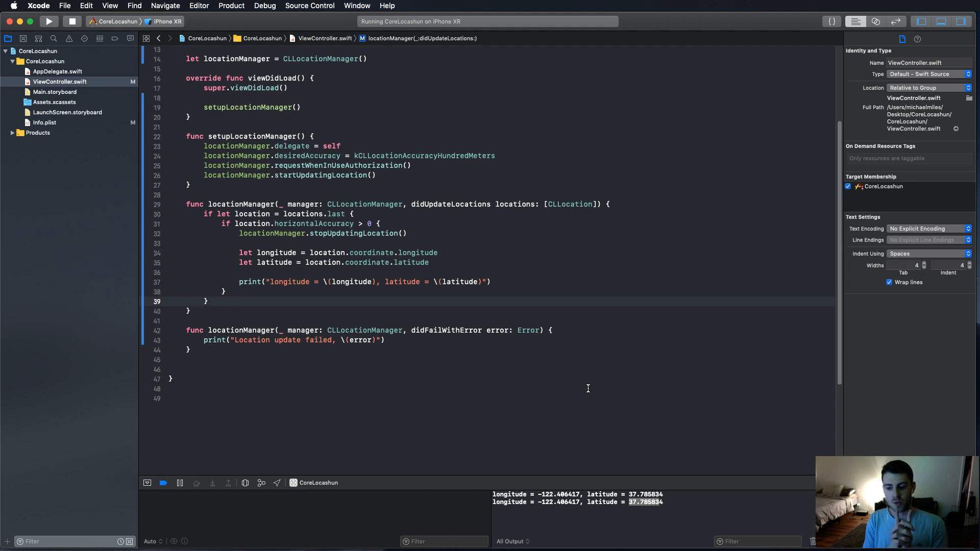
click(206, 301)
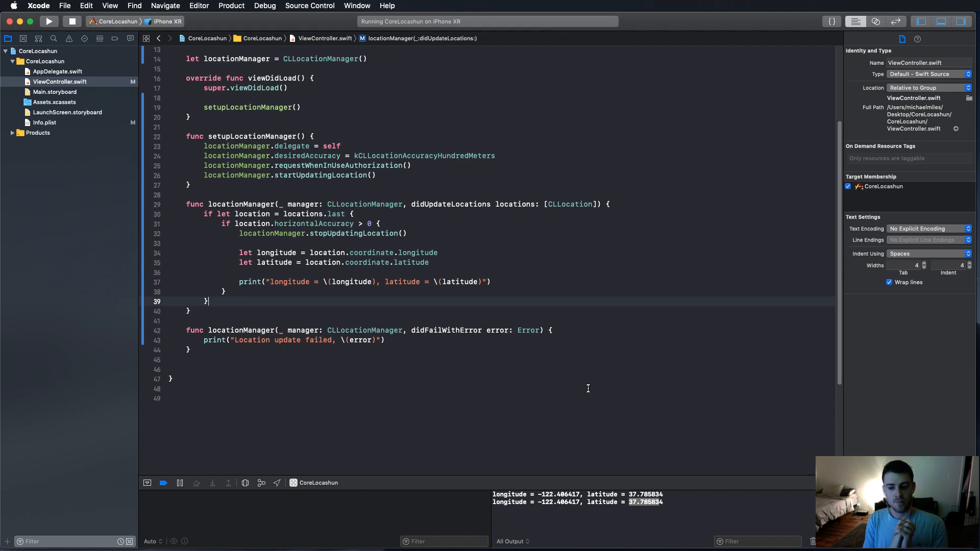